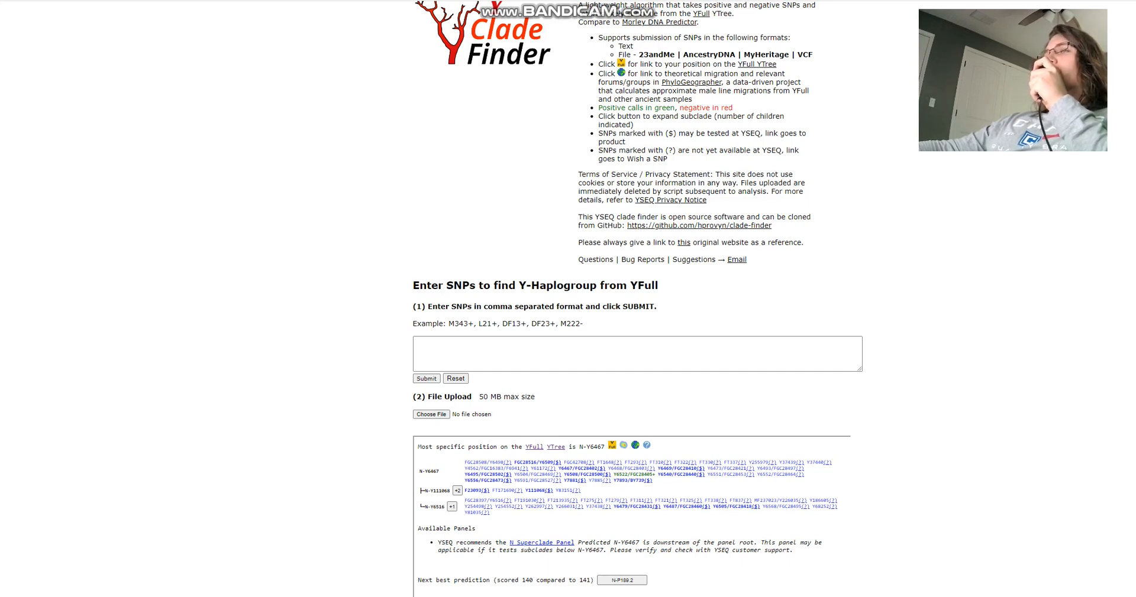
Zoom the N-Y6467 frequency map onto Europe and strengthen the heatmap intensity
double_click(590, 446)
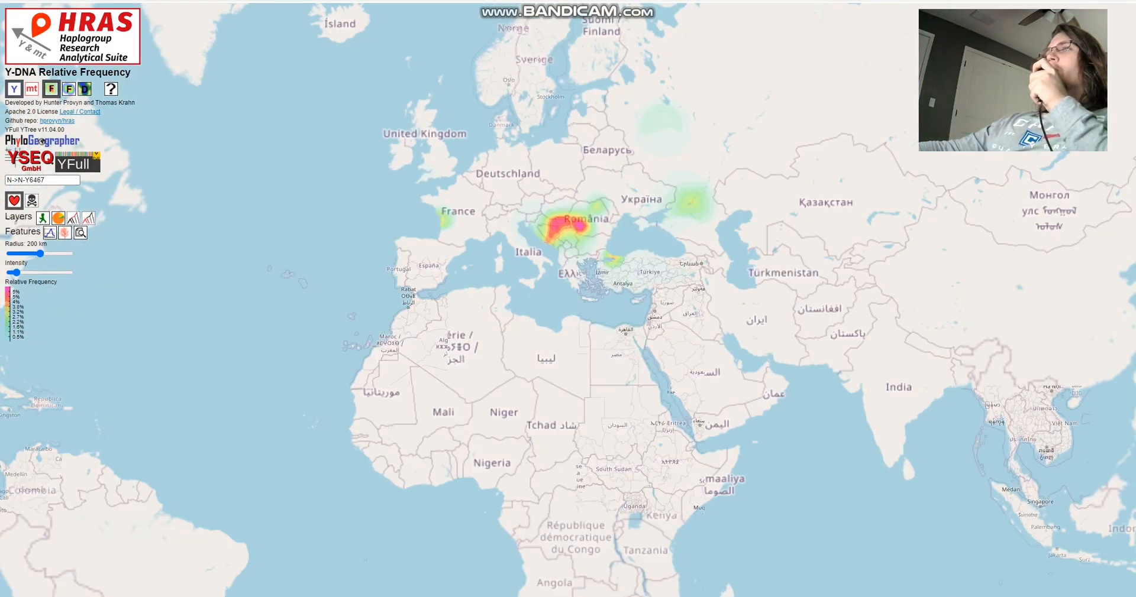
scroll("up", 3)
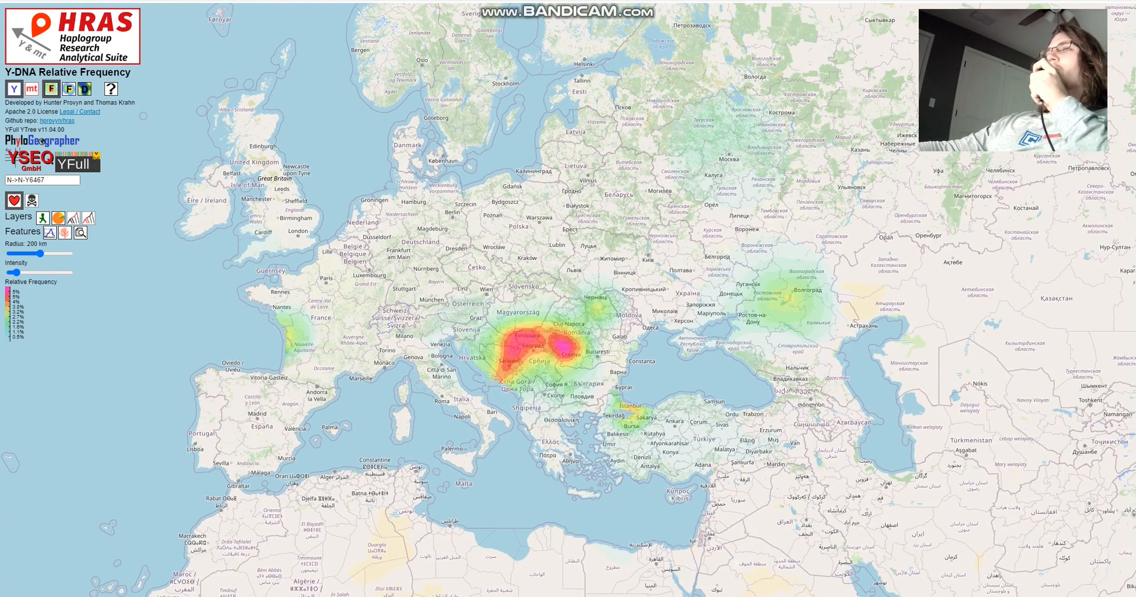
scroll("down", 3)
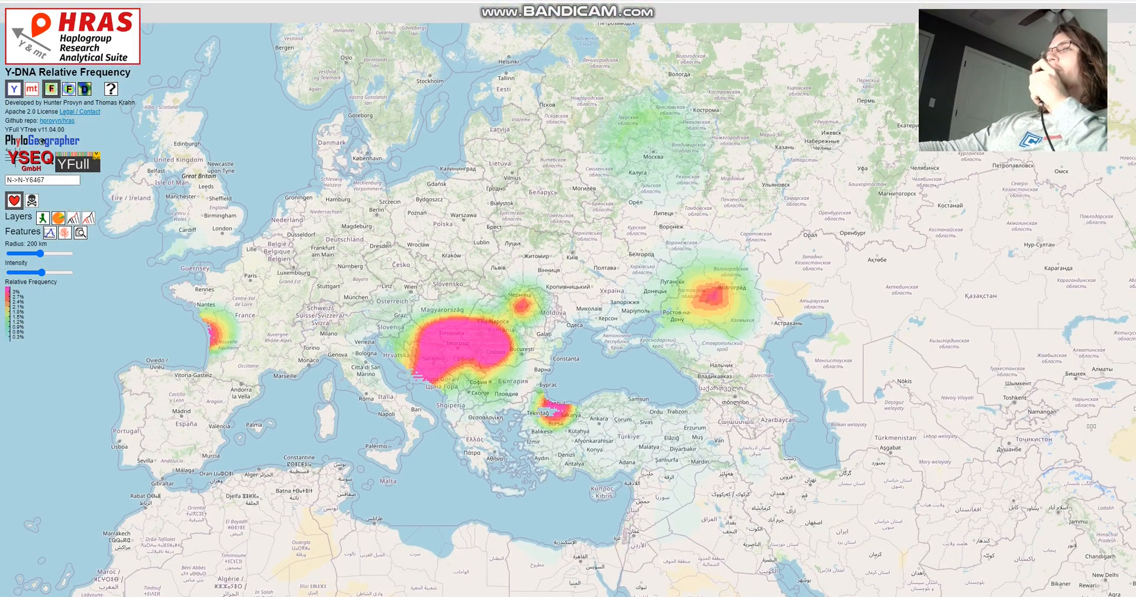
scroll("up", 3)
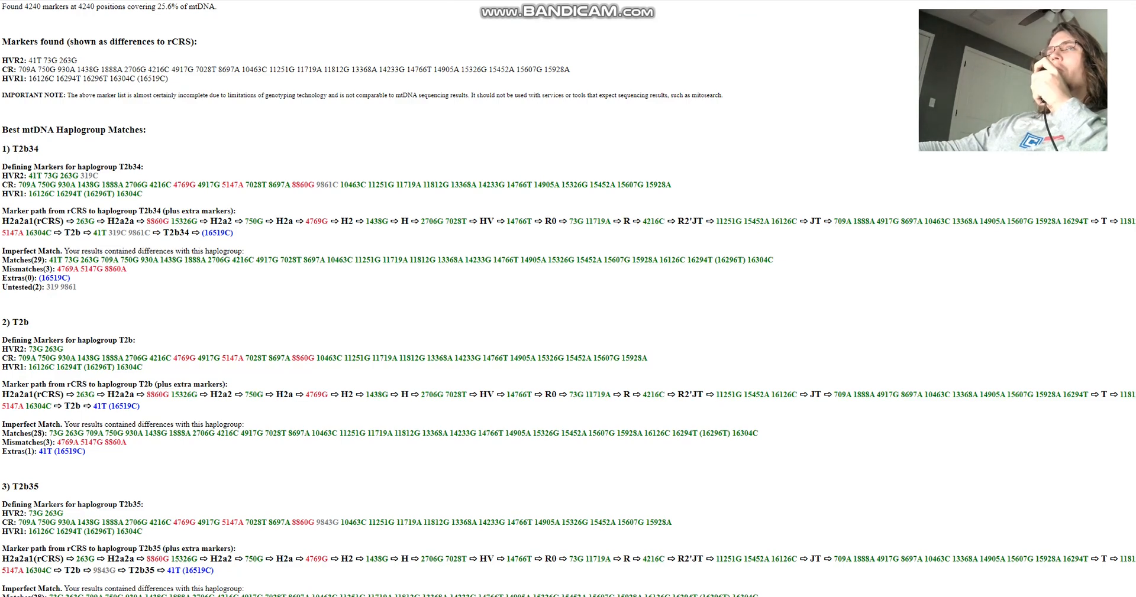
Scroll the mthap best-match list (T2b34, T2b, T2b35) and mark the T2b match
scroll("up", 3)
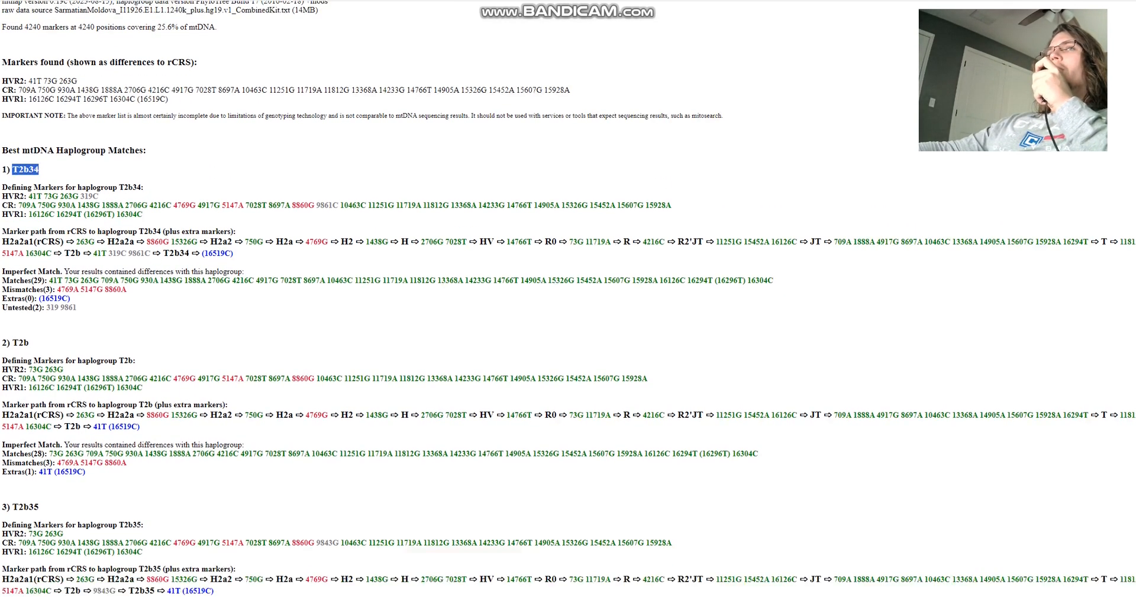
scroll("down", 3)
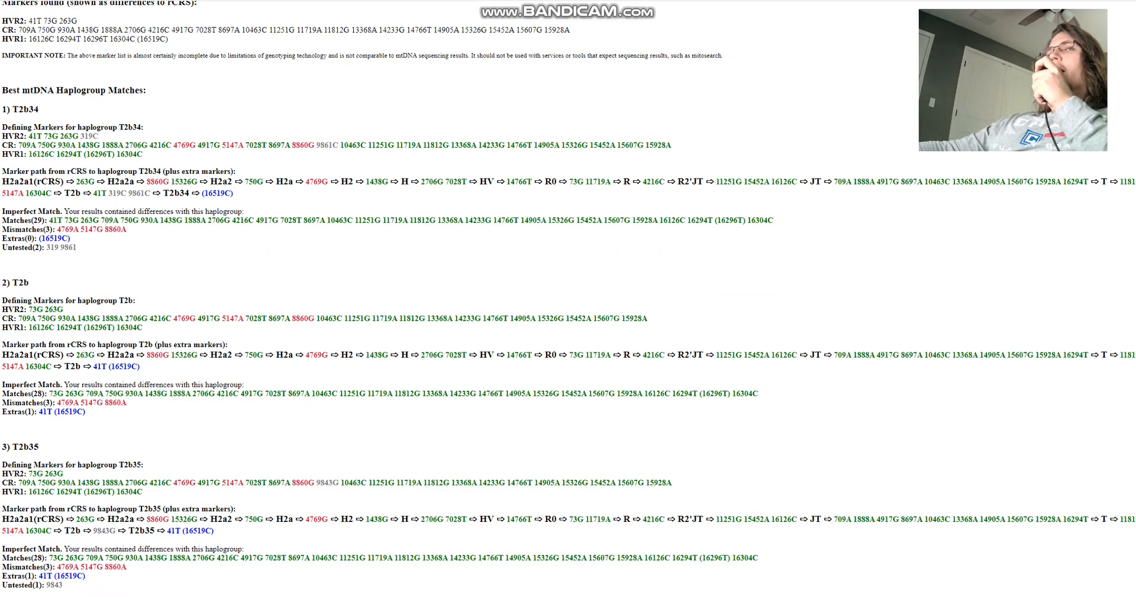
double_click(21, 282)
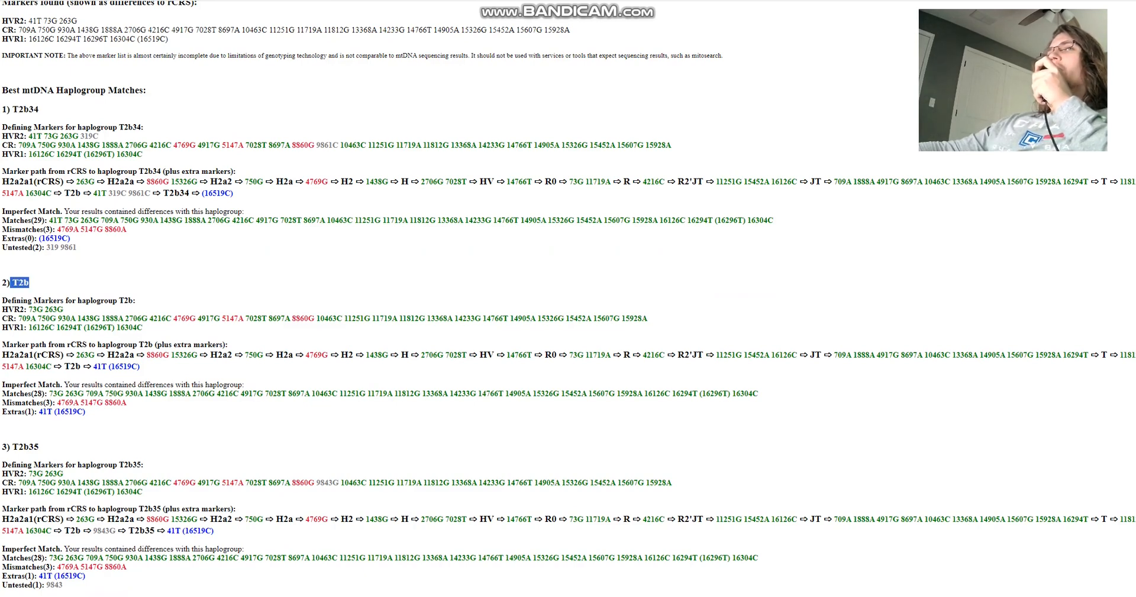
scroll("up", 3)
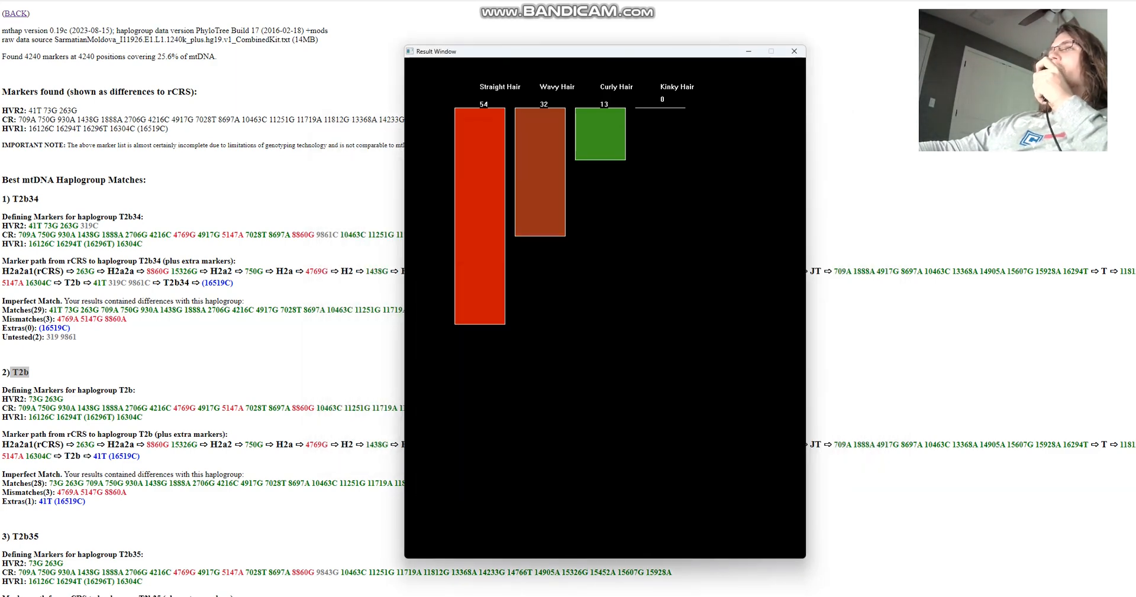
Close the hair shape chart showing straight 54, wavy 32, curly 13, kinky 0
left_click(793, 51)
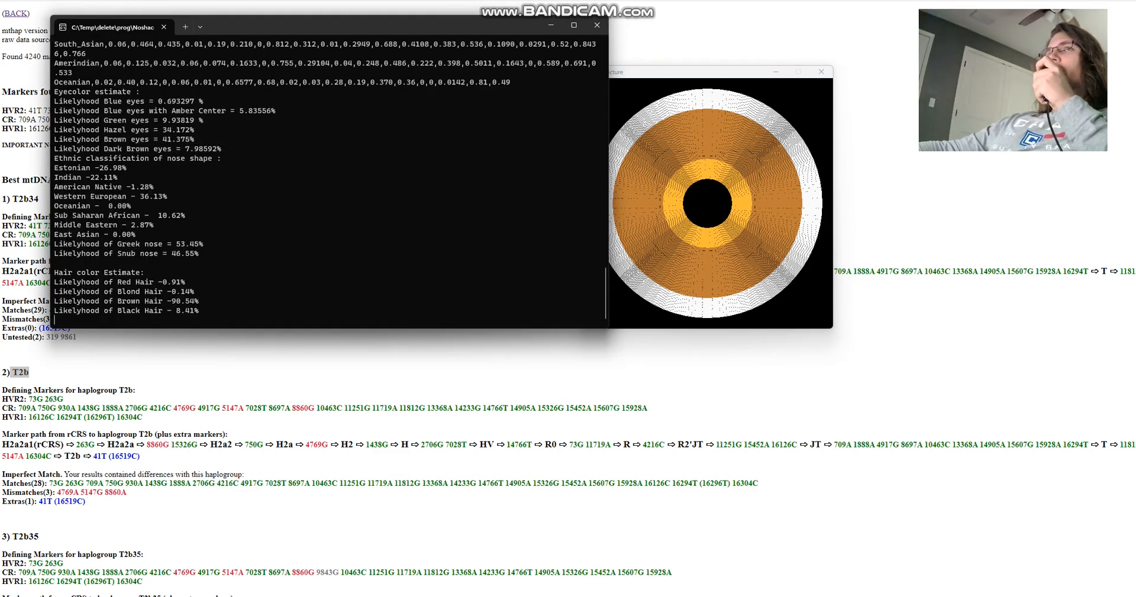
Read the eye colour, nose shape and brown hair estimates and select individual OCA2 SNP rows
double_click(130, 130)
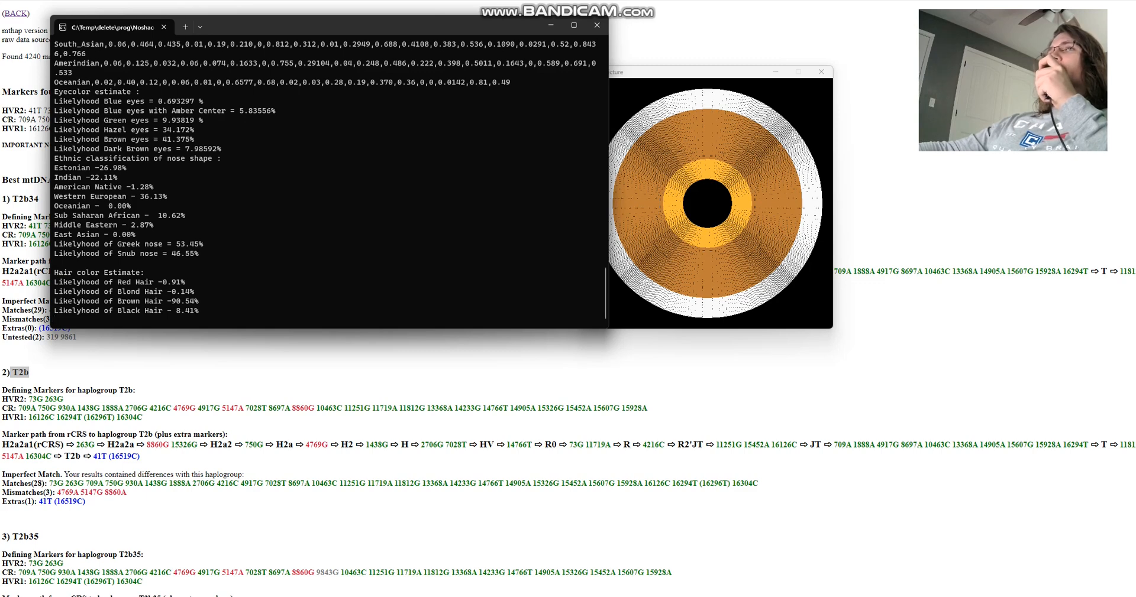
double_click(145, 301)
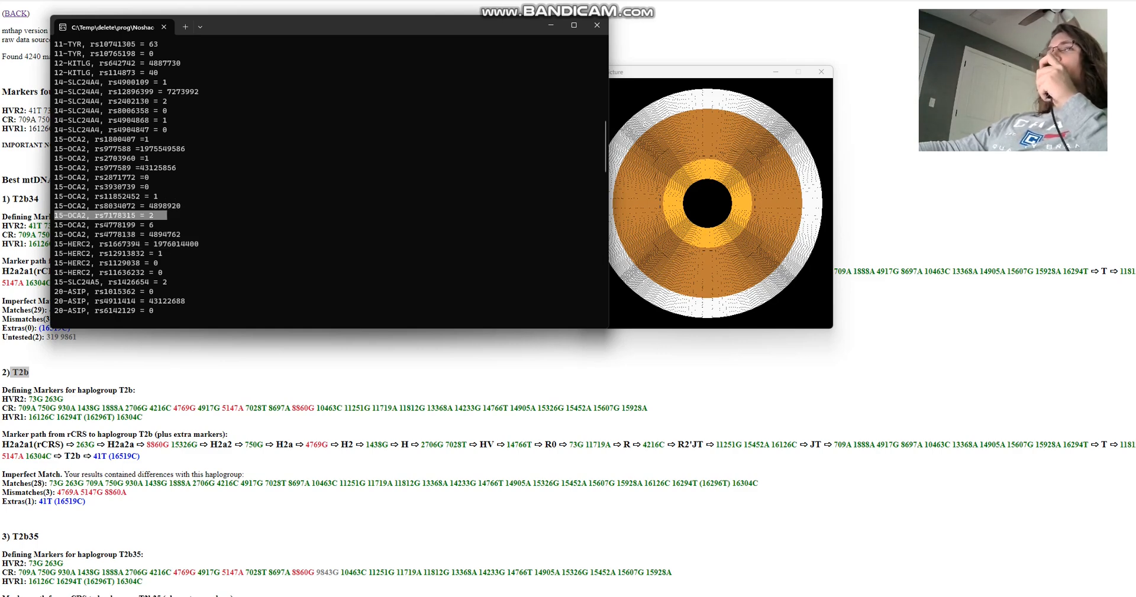
left_click(109, 233)
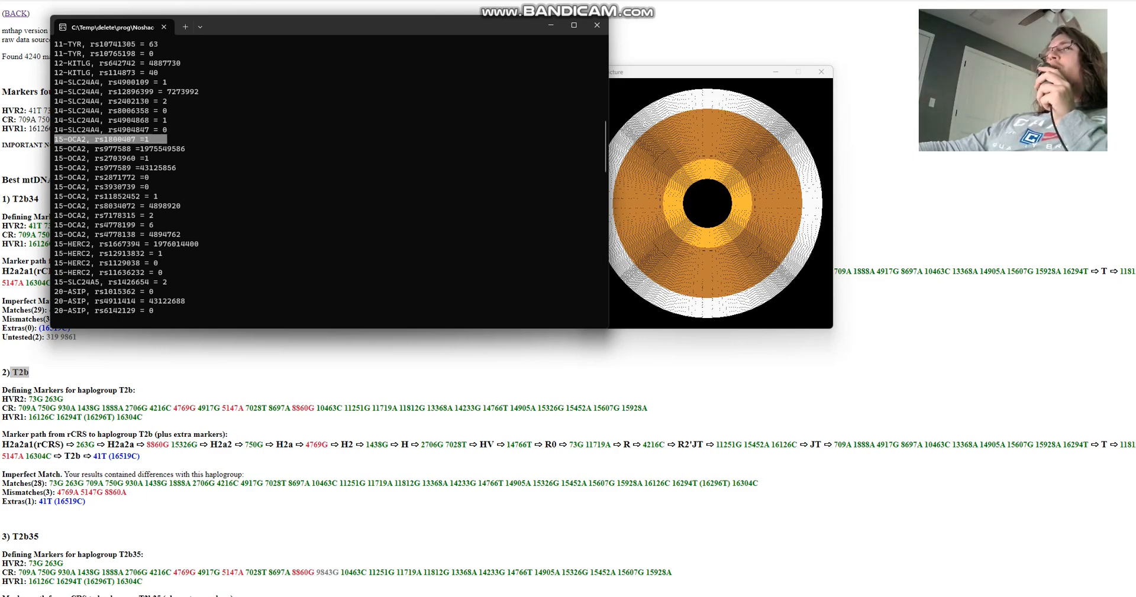
left_click(112, 253)
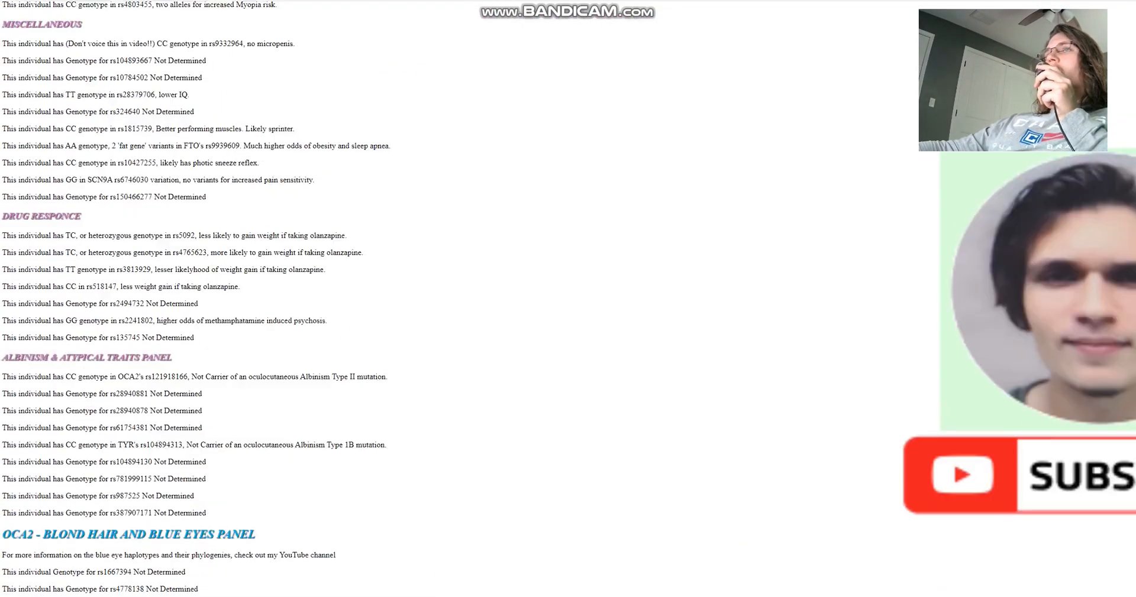
Mark the rs1667394 genotype line in the report's OCA2 blond hair and blue eyes panel
scroll("down", 3)
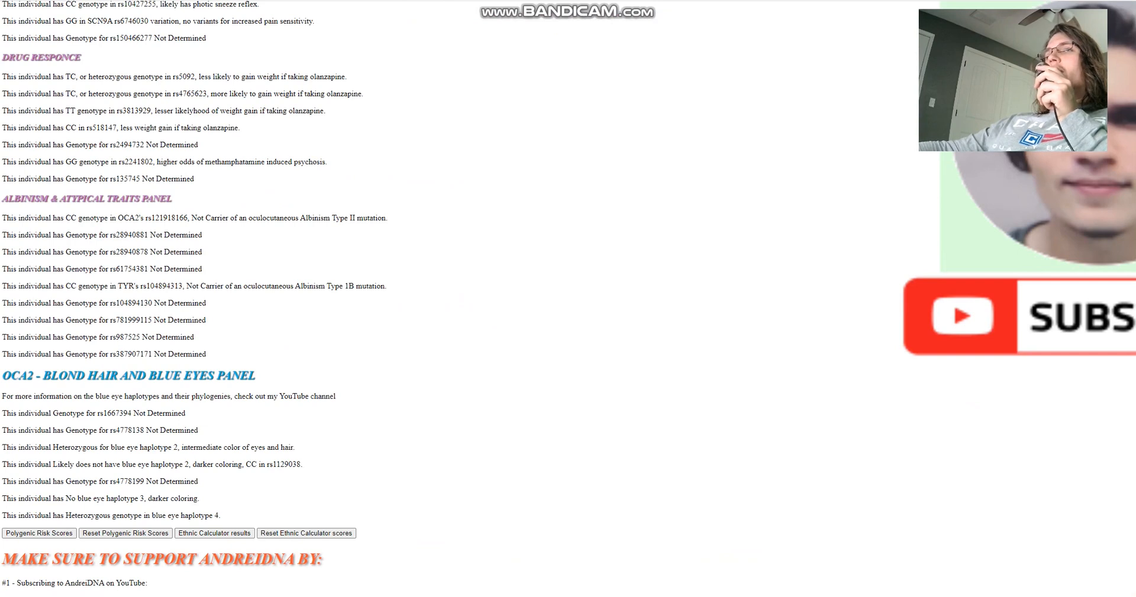
double_click(116, 412)
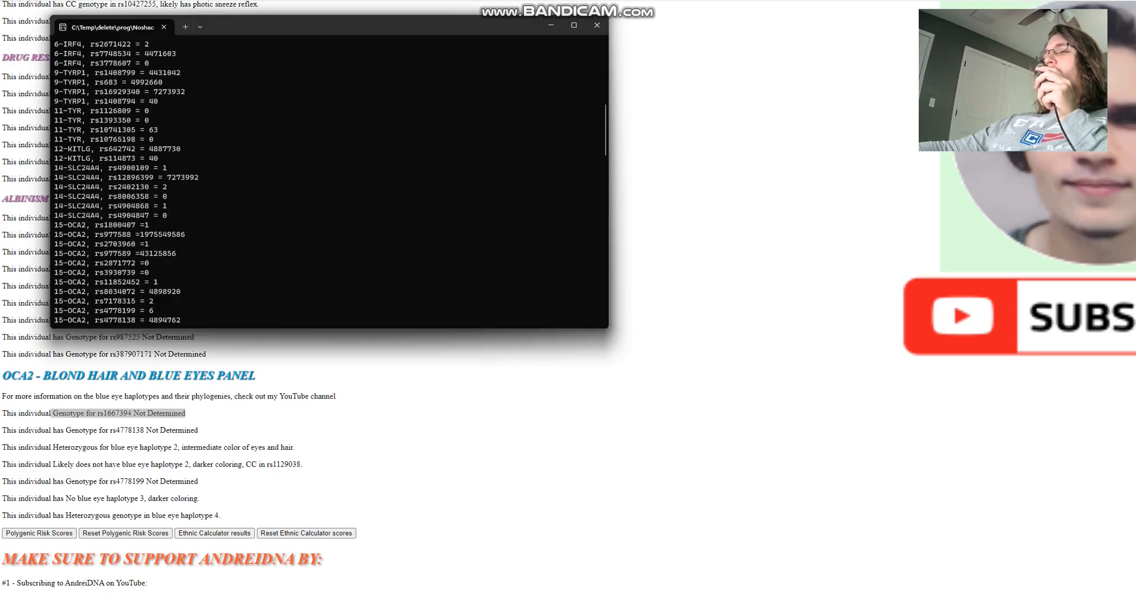
Scroll the terminal up through the MC1R, OCA2 and HERC2 light hair allele counts
scroll("up", 3)
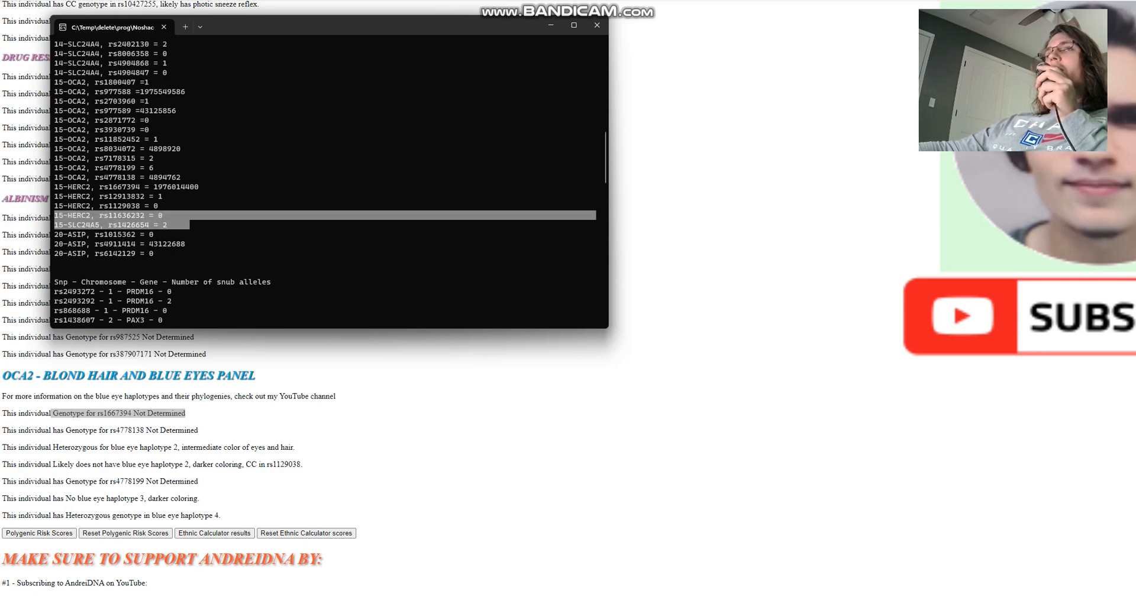
scroll("up", 3)
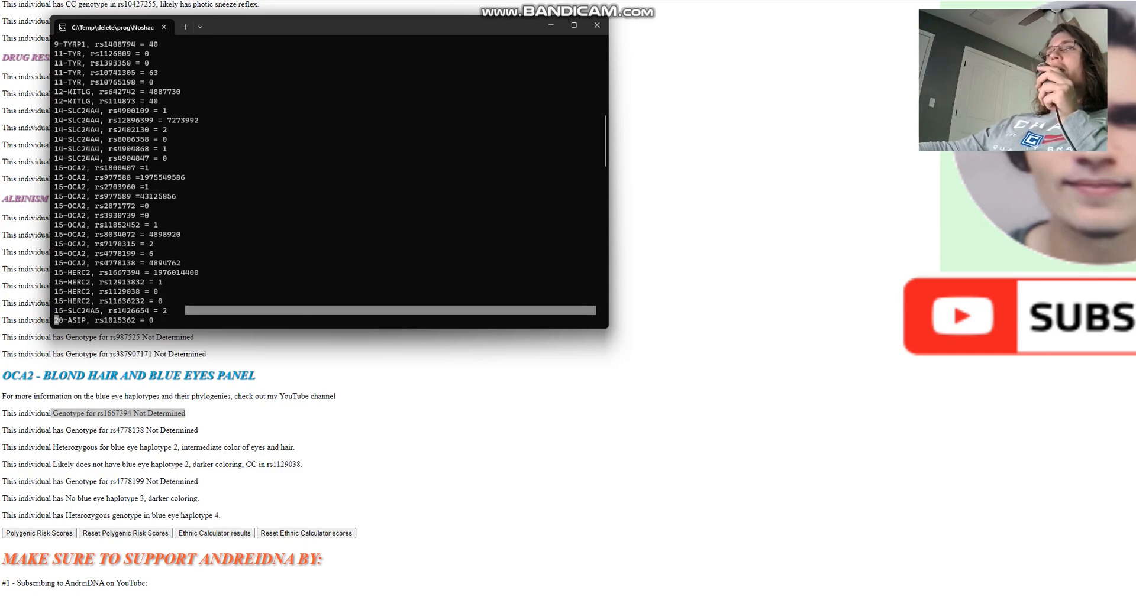
scroll("up", 3)
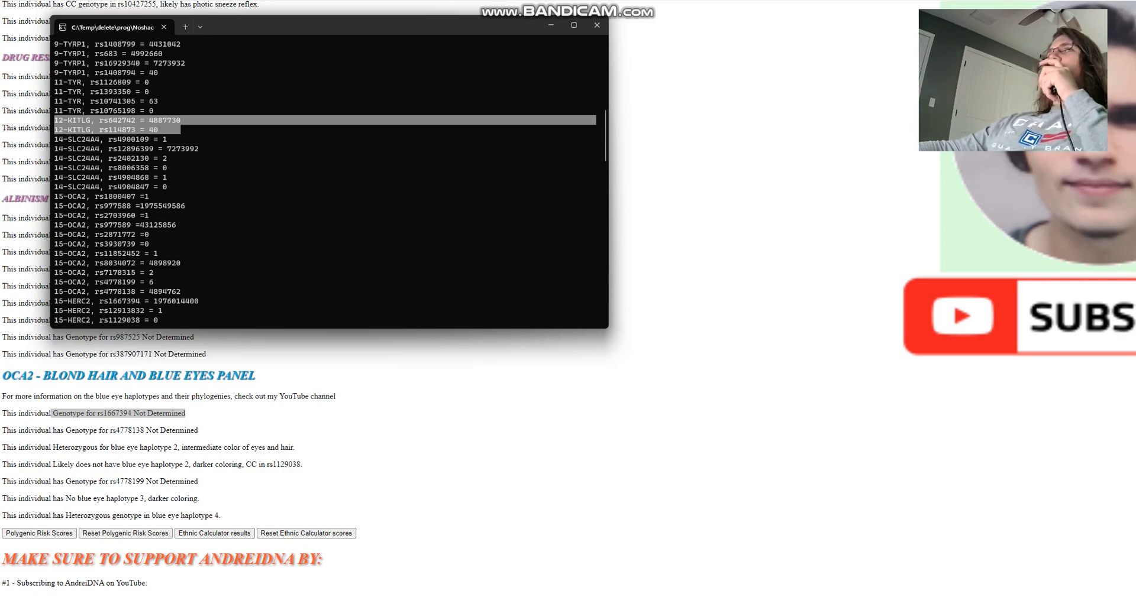
scroll("up", 3)
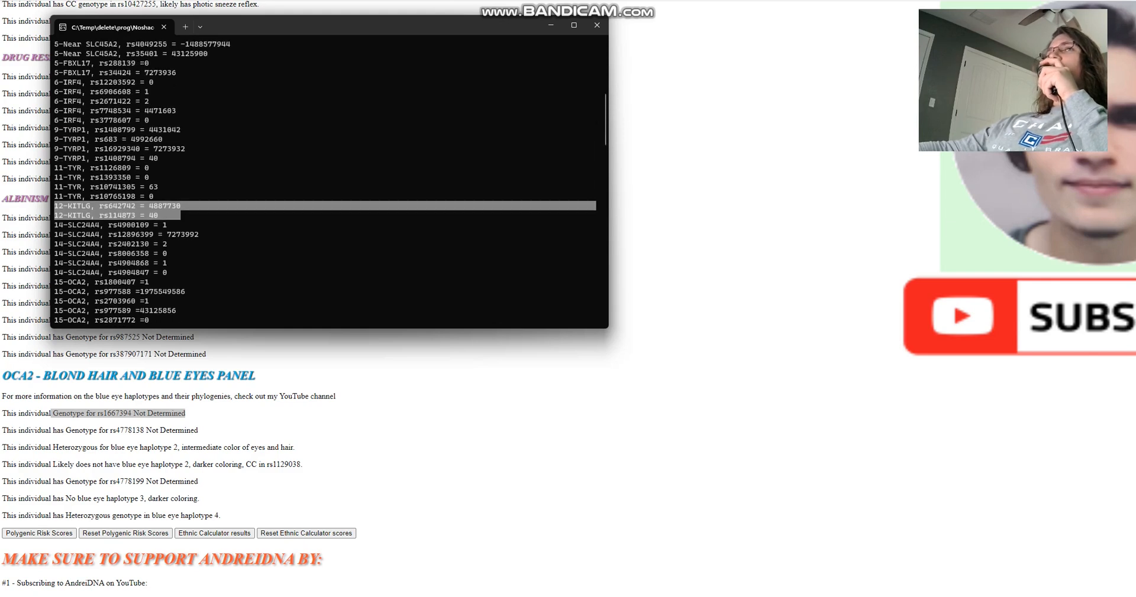
scroll("up", 3)
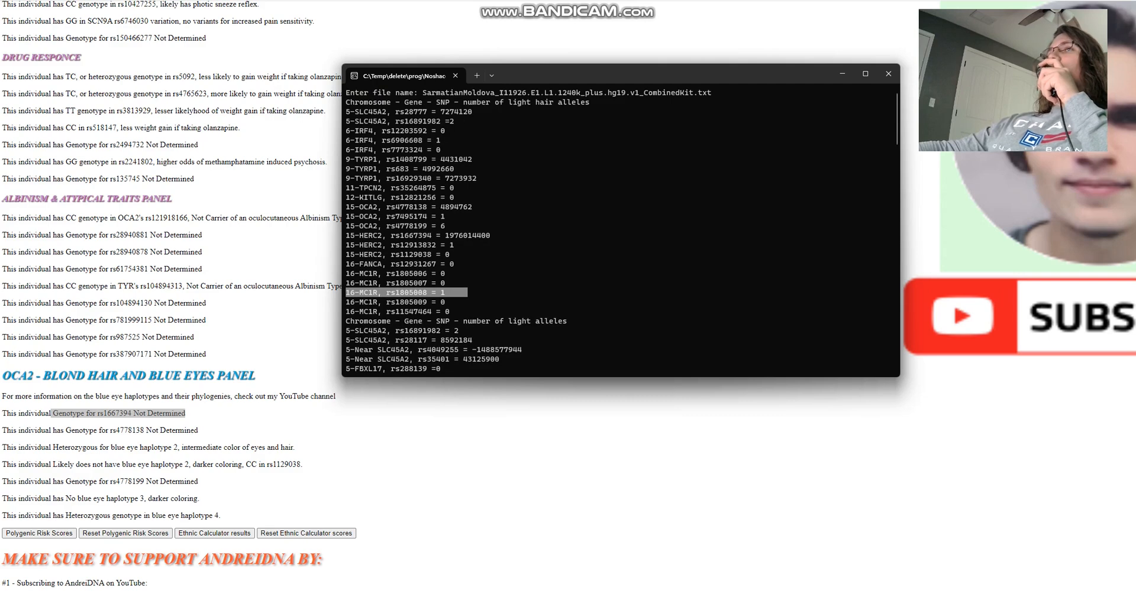
Scroll down the per-SNP light hair allele counts before putting the terminal away
scroll("down", 3)
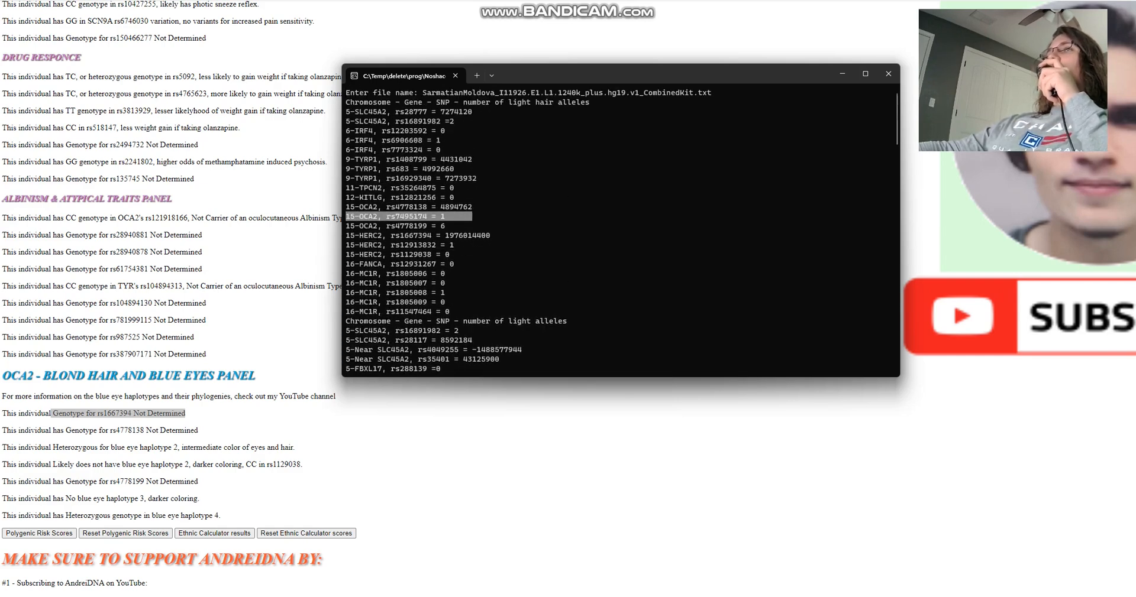
scroll("down", 3)
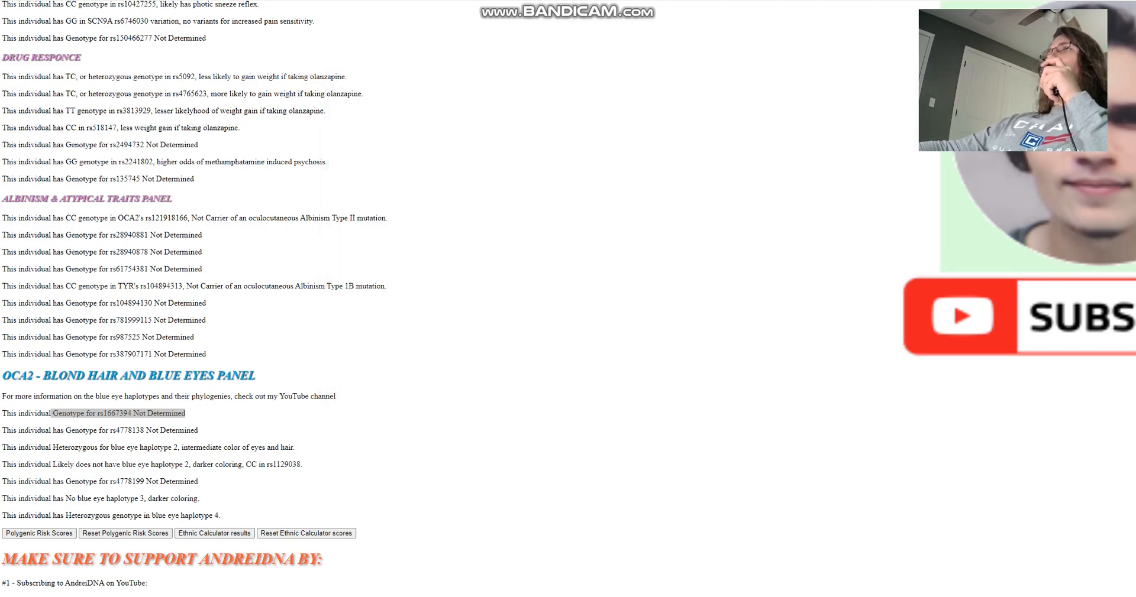
Highlight the MAOA rs6323 genotype sentences and the OXTR sociopath variant finding
scroll("up", 3)
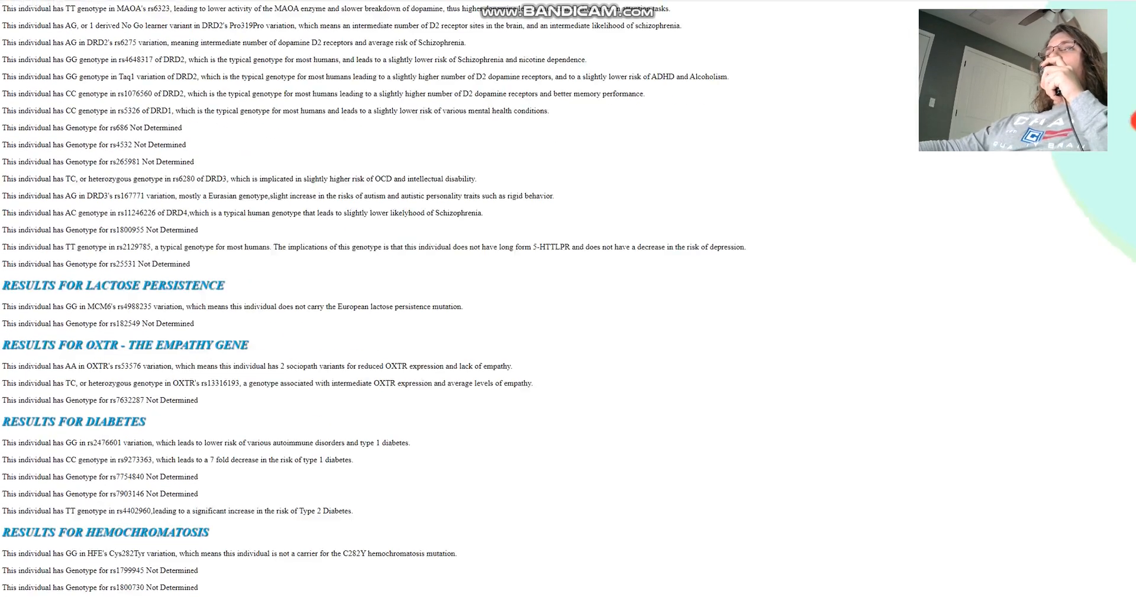
scroll("up", 3)
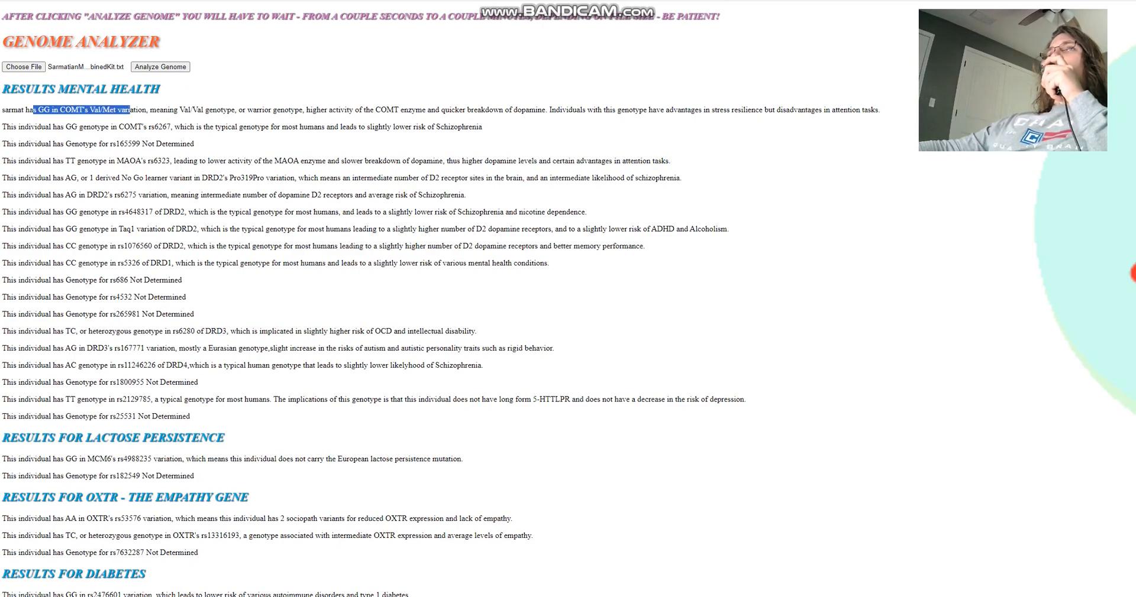
left_click_drag(130, 110, 205, 110)
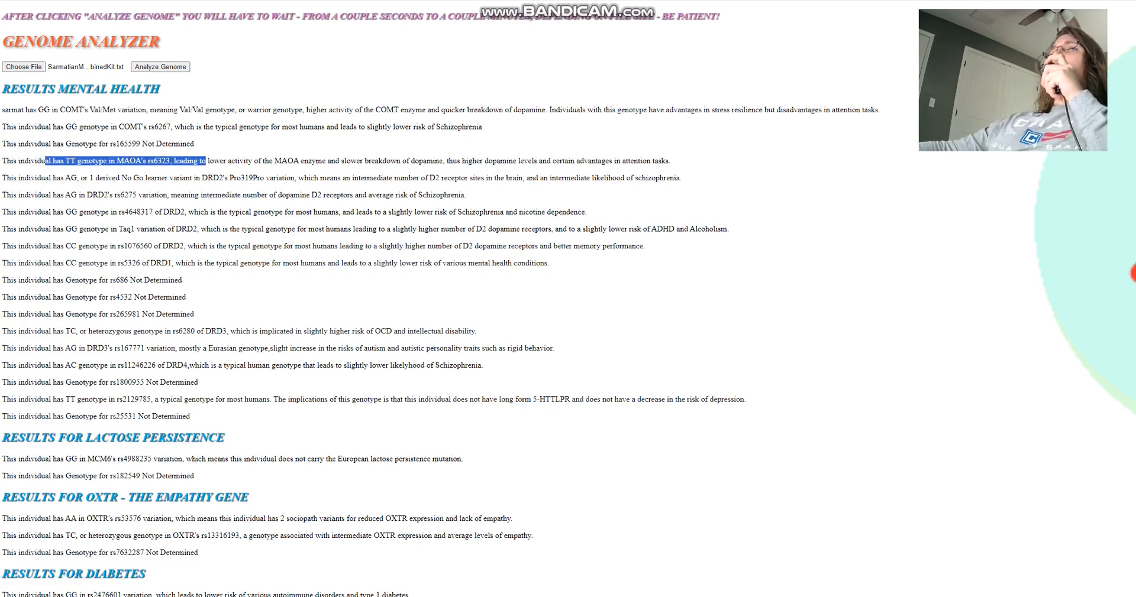
left_click_drag(205, 160, 304, 161)
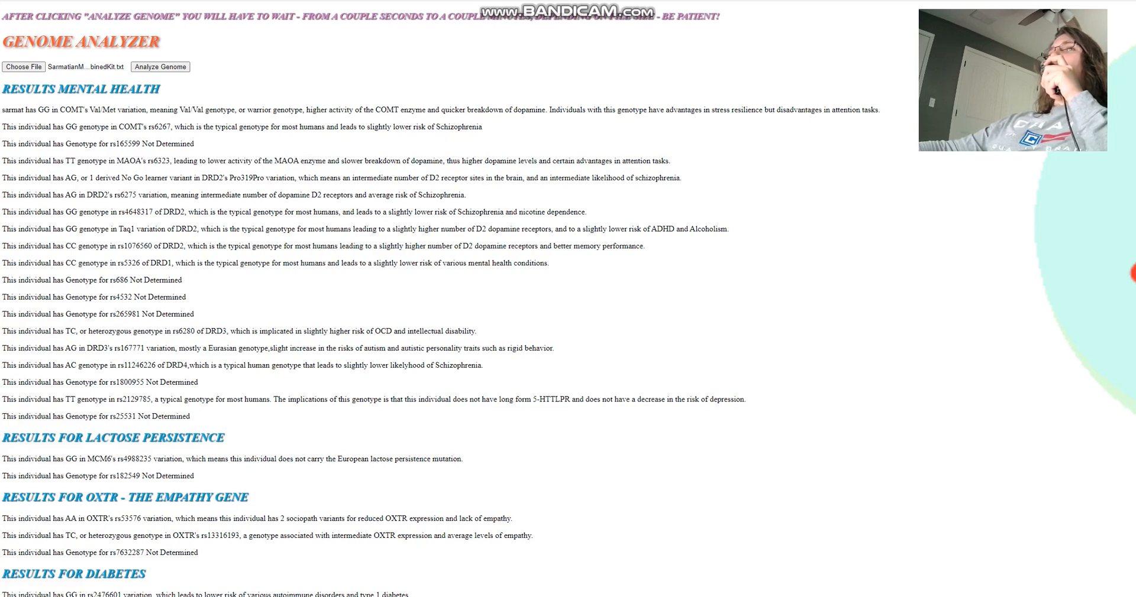
left_click_drag(37, 110, 215, 110)
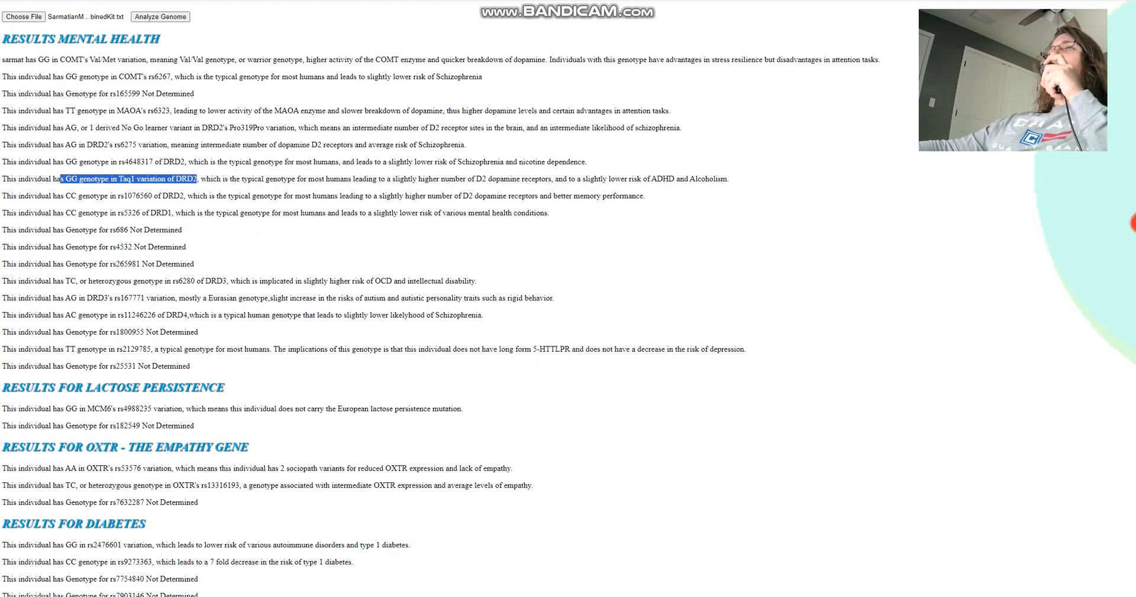
scroll("down", 3)
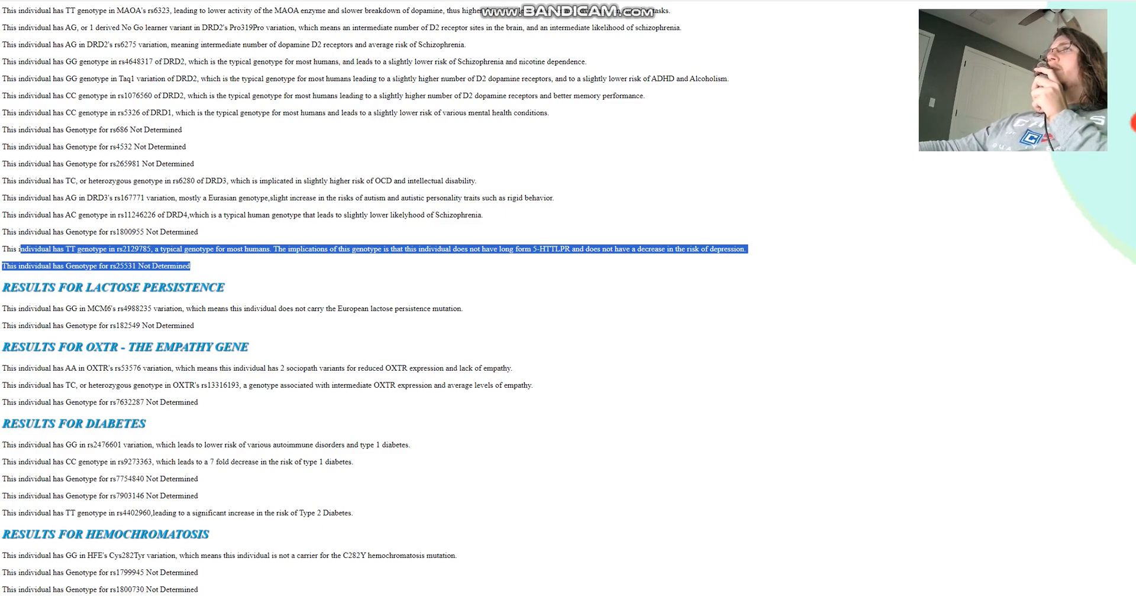
scroll("down", 3)
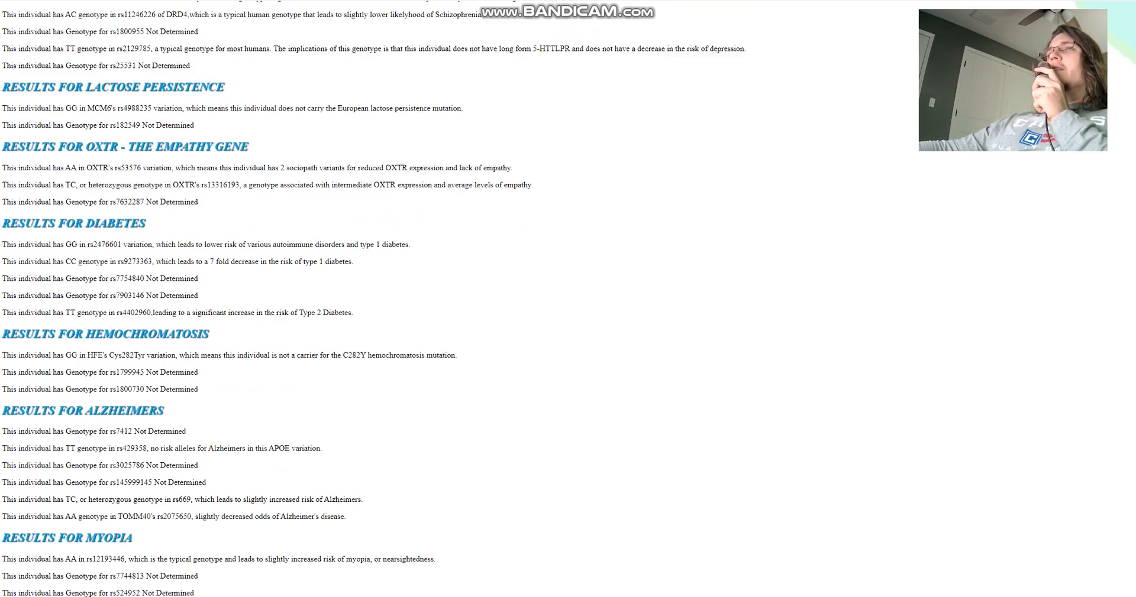
left_click_drag(64, 167, 510, 168)
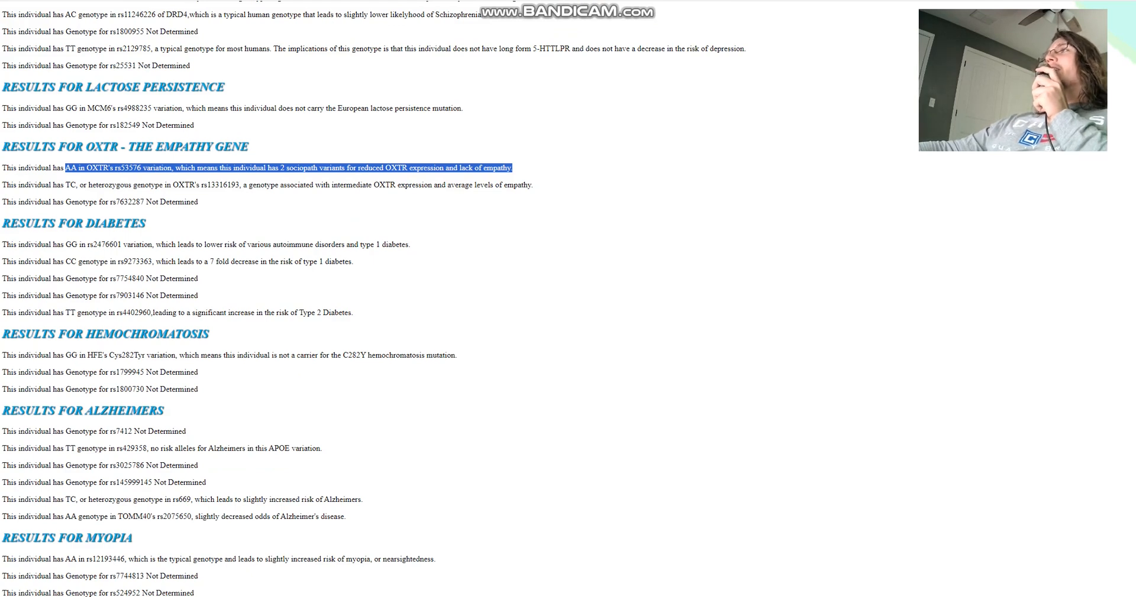
Highlight the type 1 diabetes decreased risk, two Alzheimer's odds and rs9332964 miscellaneous results
scroll("down", 3)
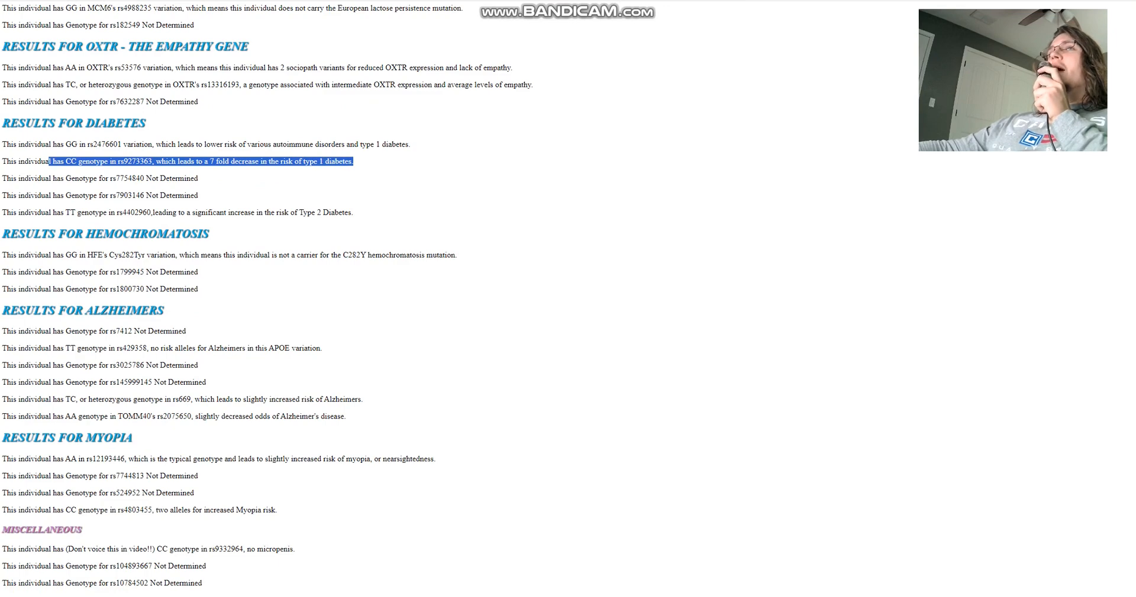
left_click_drag(51, 161, 3, 161)
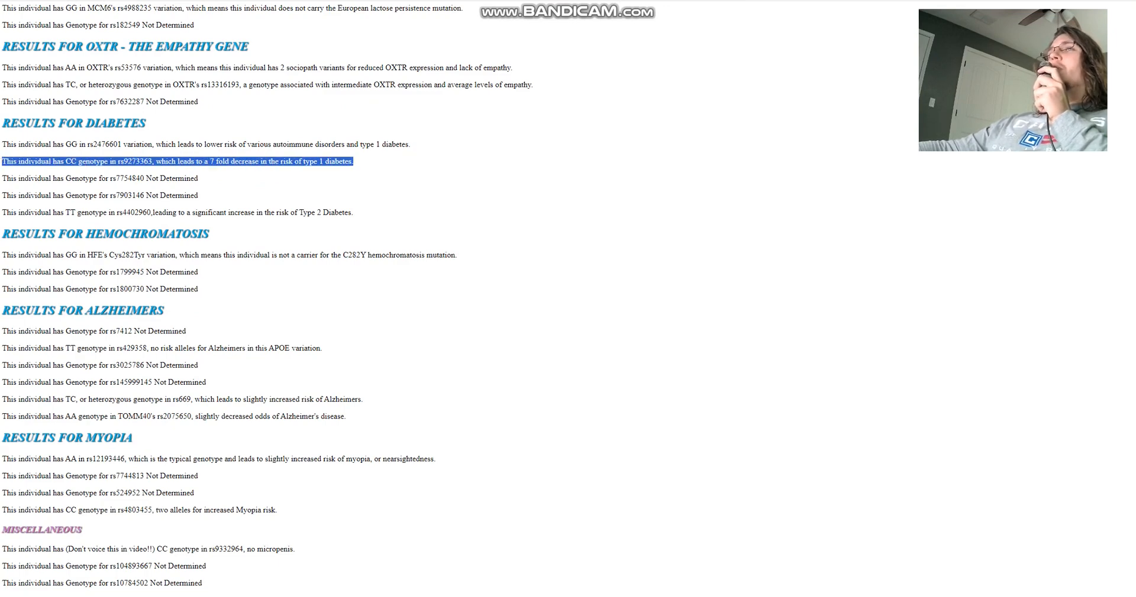
scroll("down", 3)
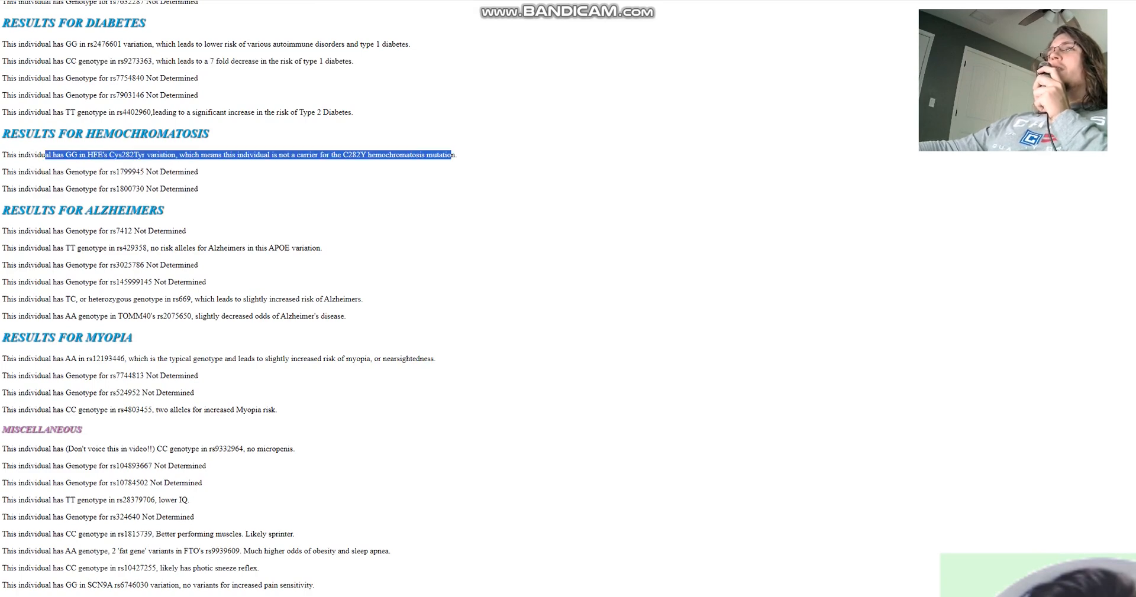
scroll("down", 3)
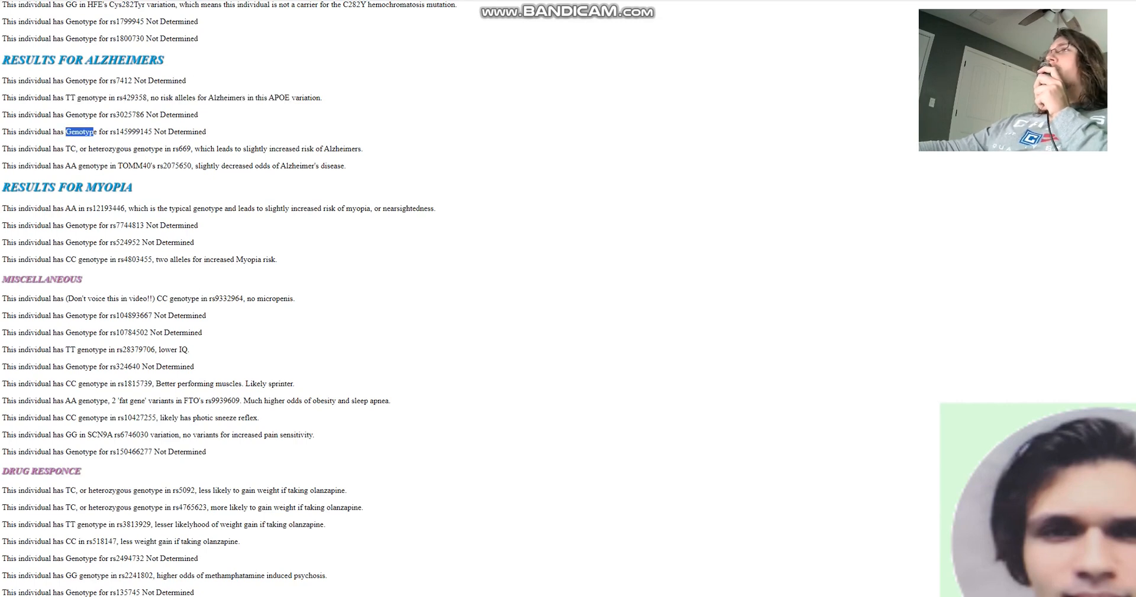
left_click_drag(116, 149, 346, 166)
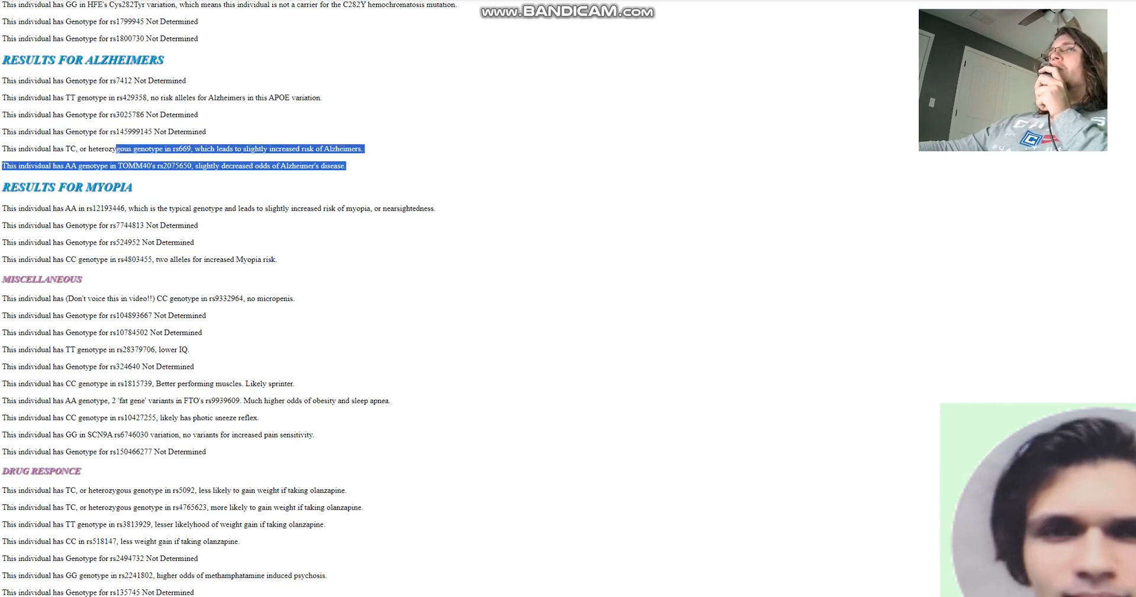
scroll("down", 3)
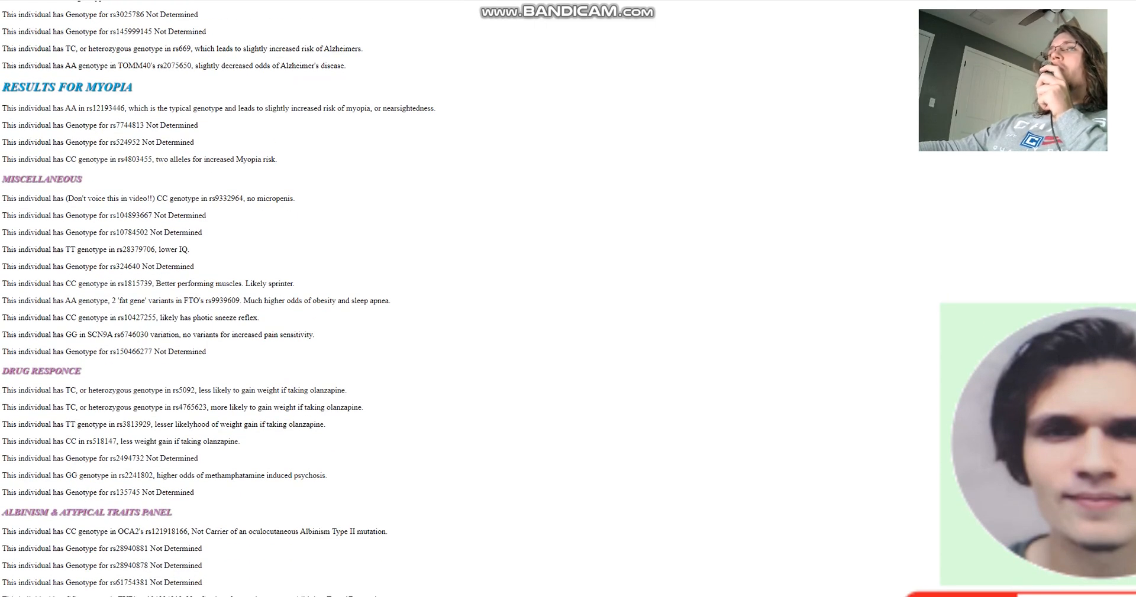
left_click_drag(55, 108, 185, 108)
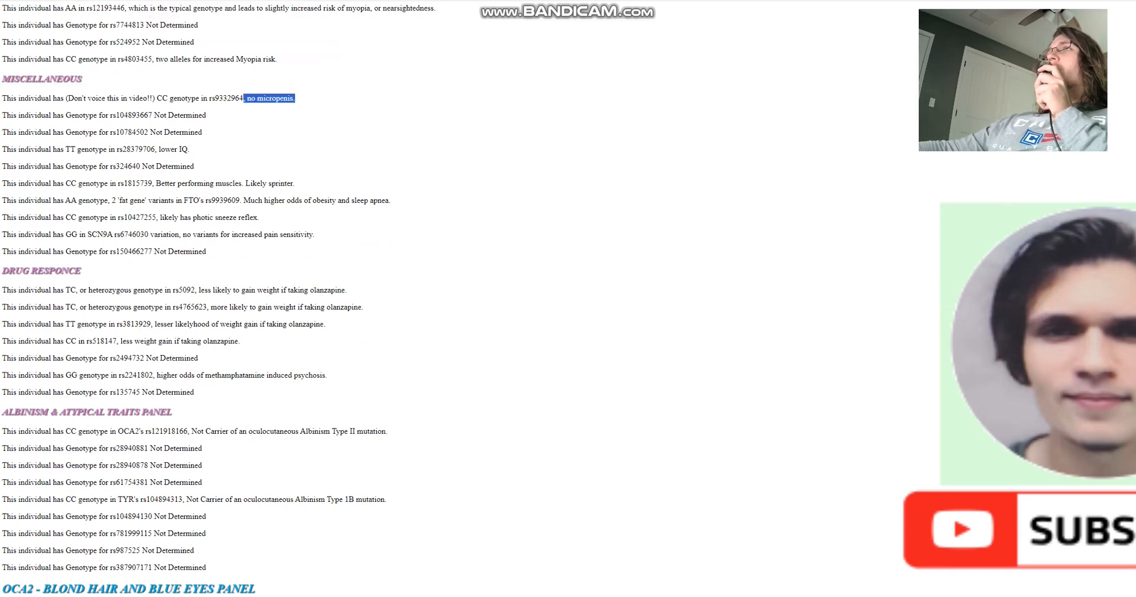
scroll("down", 3)
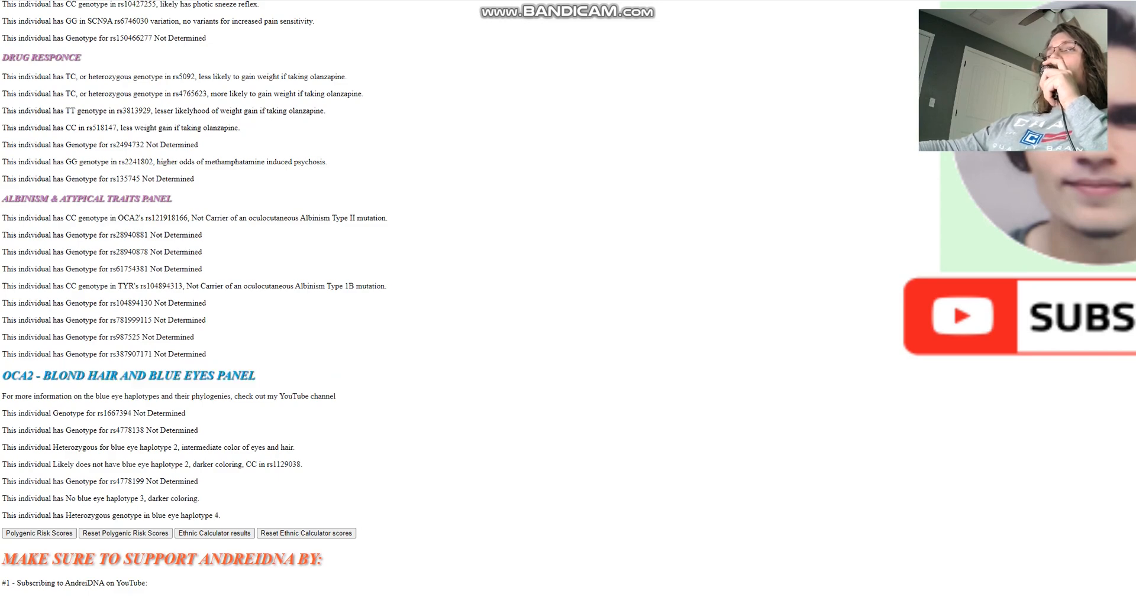
Show the polygenic risk scores and highlight type 2 diabetes 2.553 and Alzheimer's 0.892 odds
left_click(38, 533)
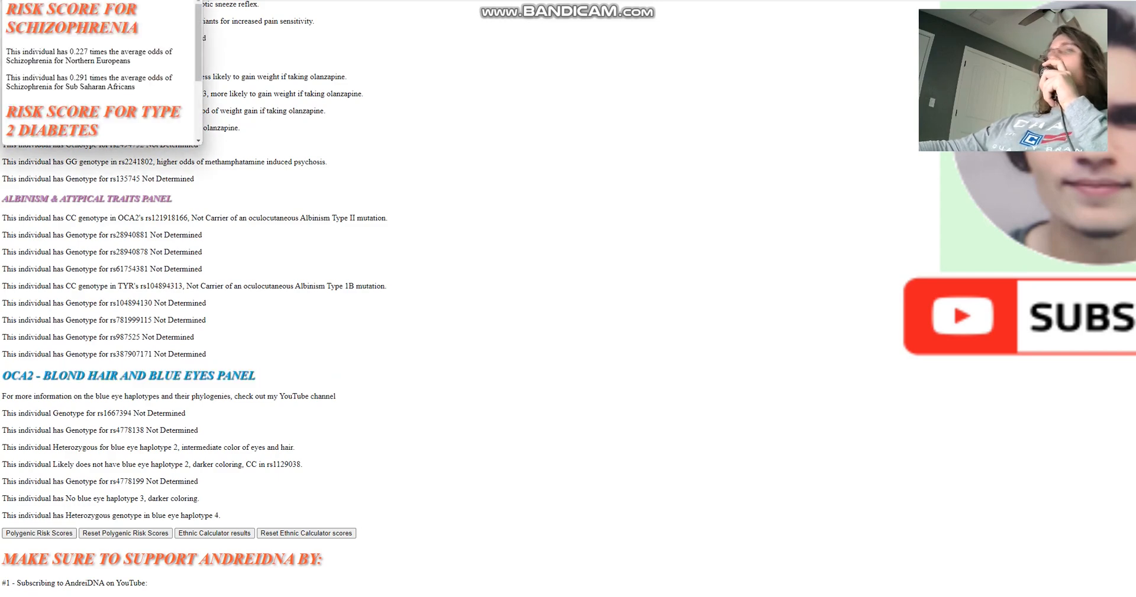
left_click(39, 534)
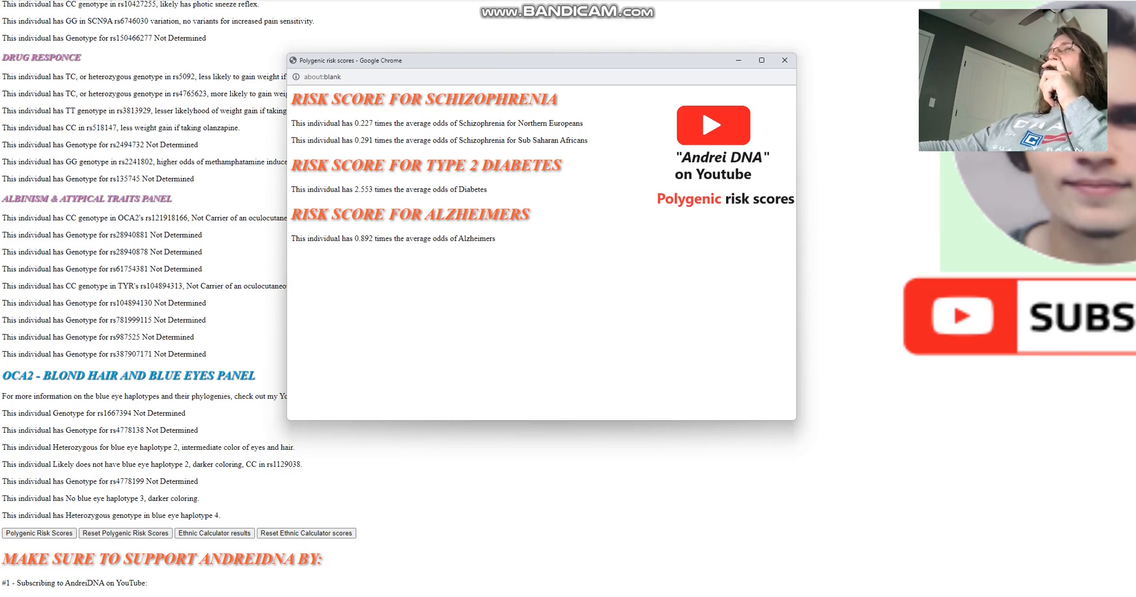
double_click(362, 189)
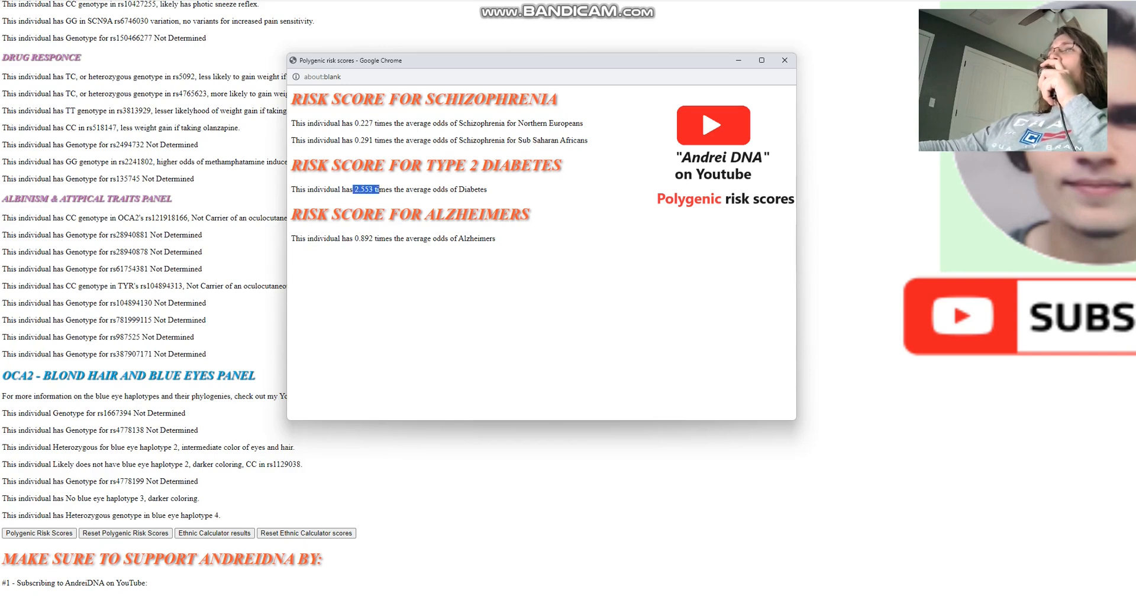
left_click_drag(377, 189, 477, 190)
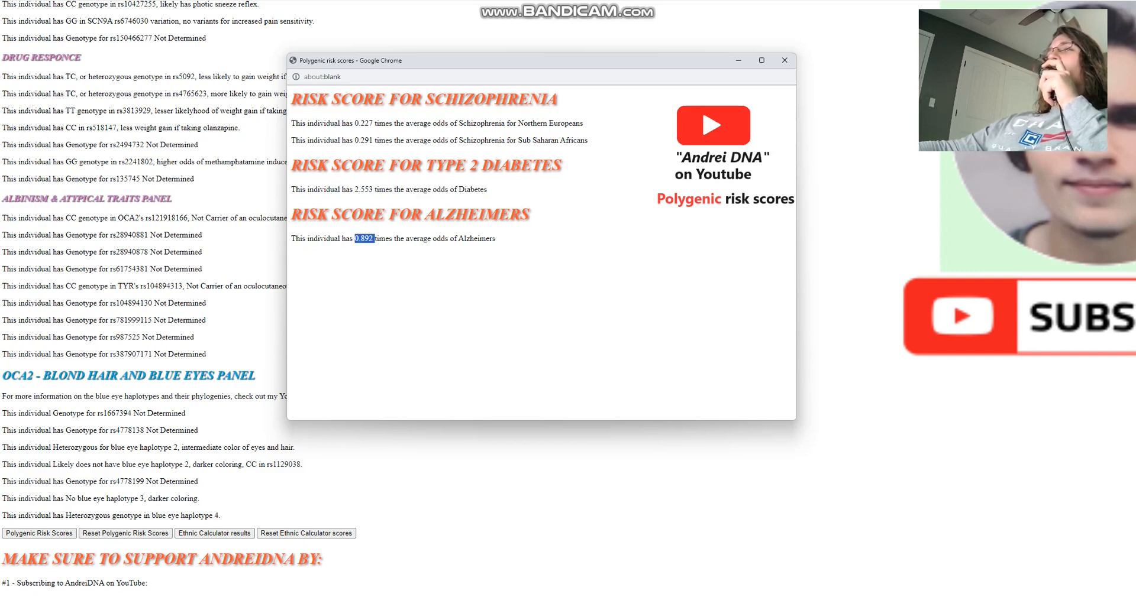
Show the ethnic calculator results (24.08% Northwest European) and copy the Vahaduo coordinates
left_click(784, 60)
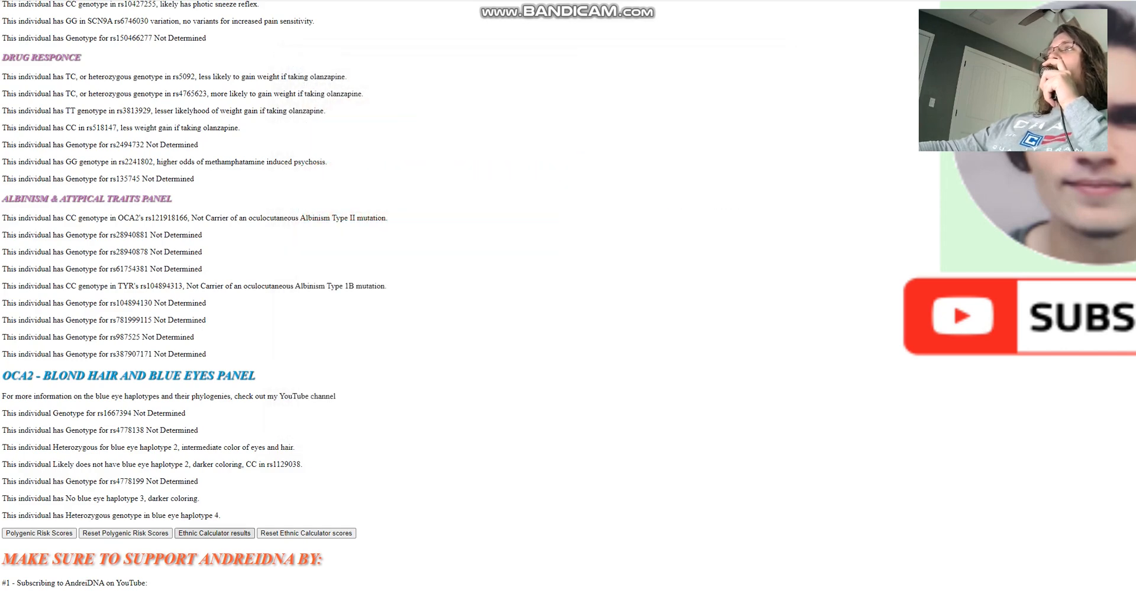
left_click(213, 533)
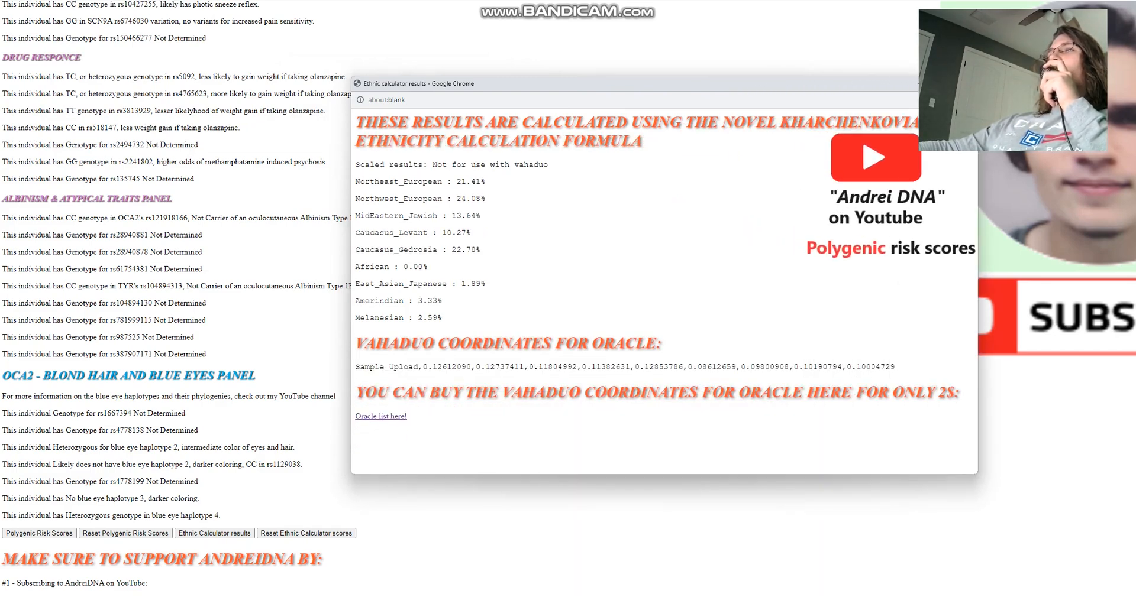
right_click(623, 366)
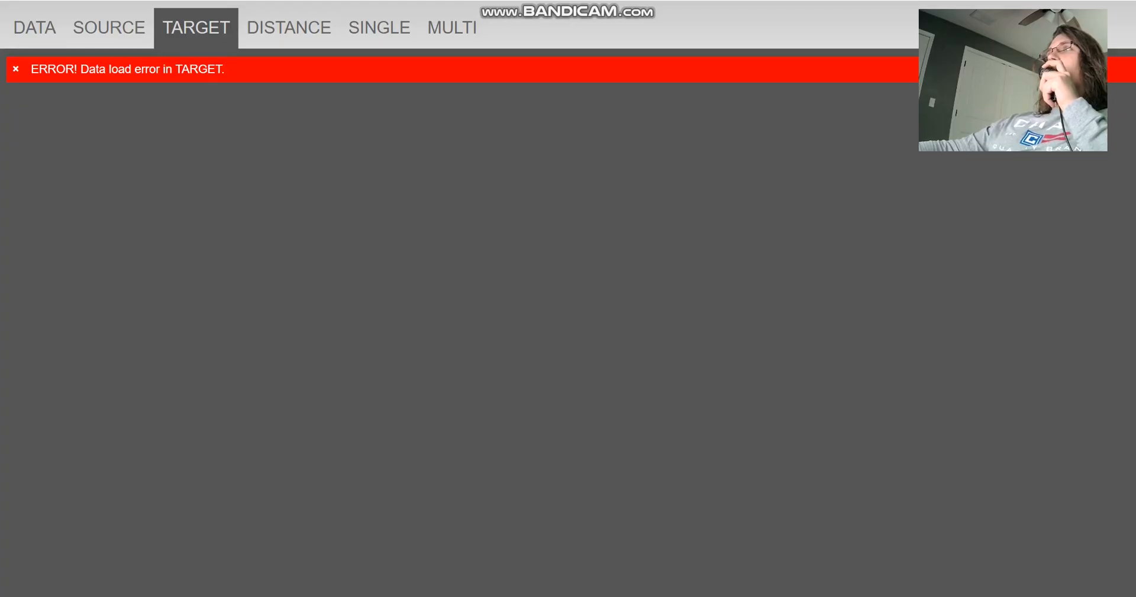
Load the Sarmatian_MDA coordinates as target, view distances and run the single admixture model
left_click(288, 28)
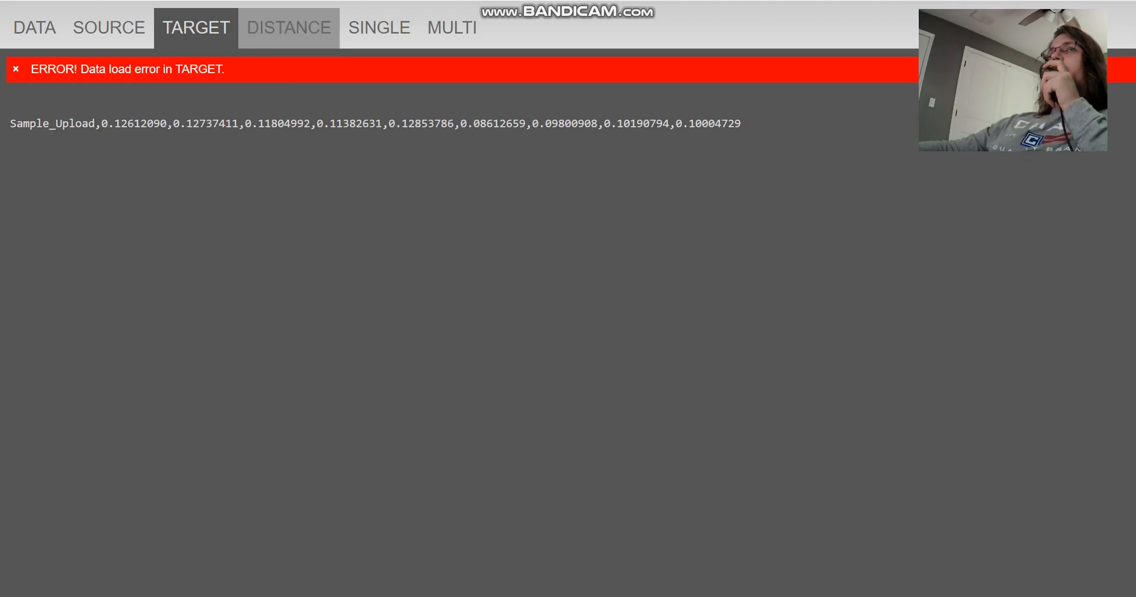
left_click(287, 28)
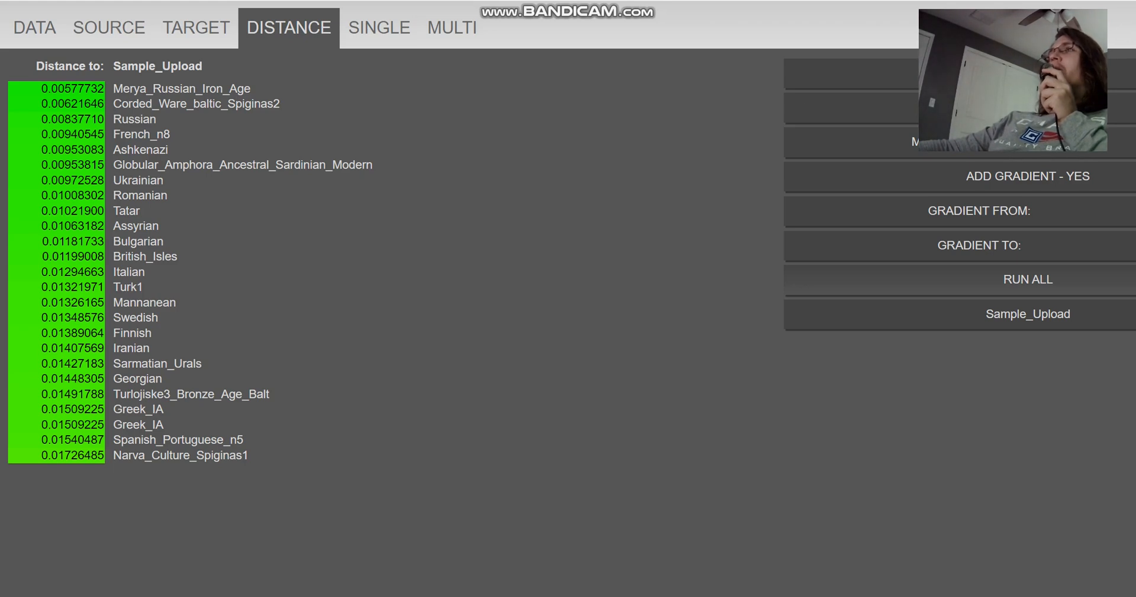
left_click(379, 28)
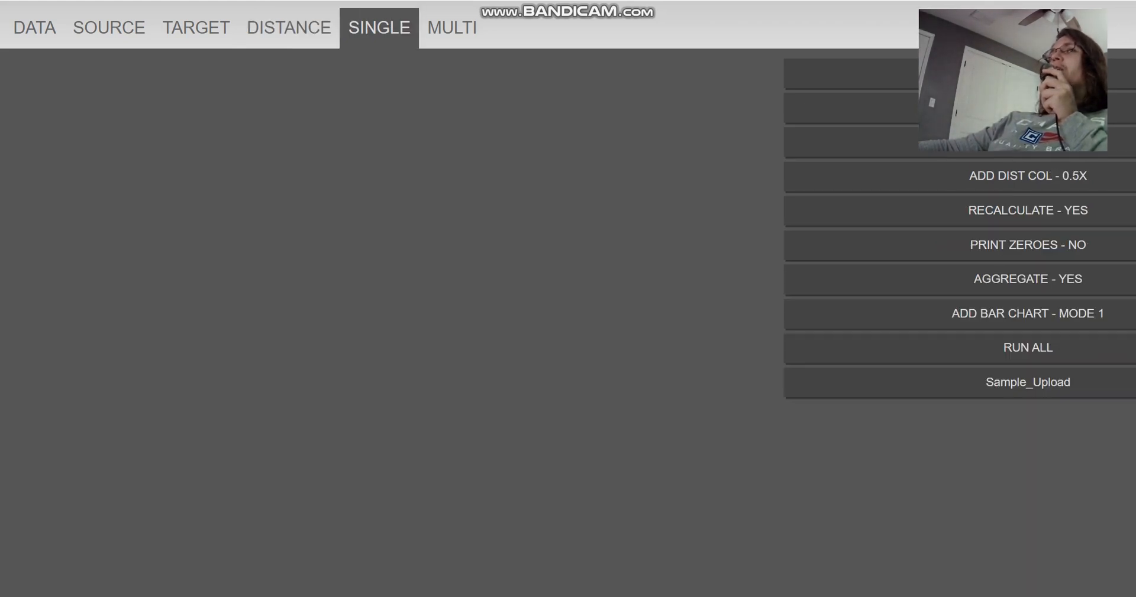
left_click(1026, 347)
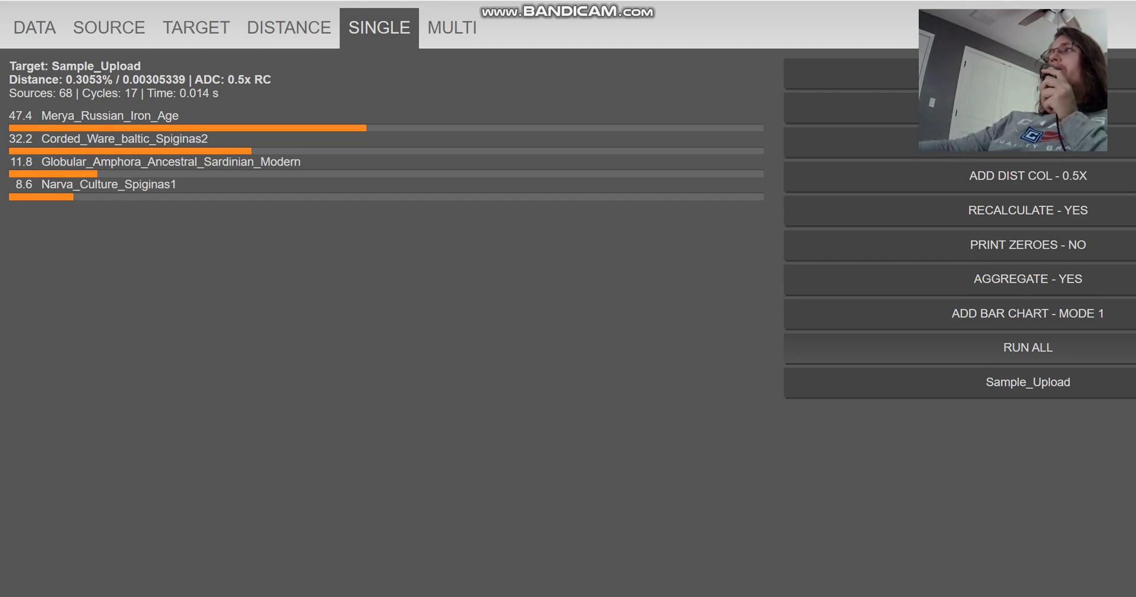
left_click(194, 26)
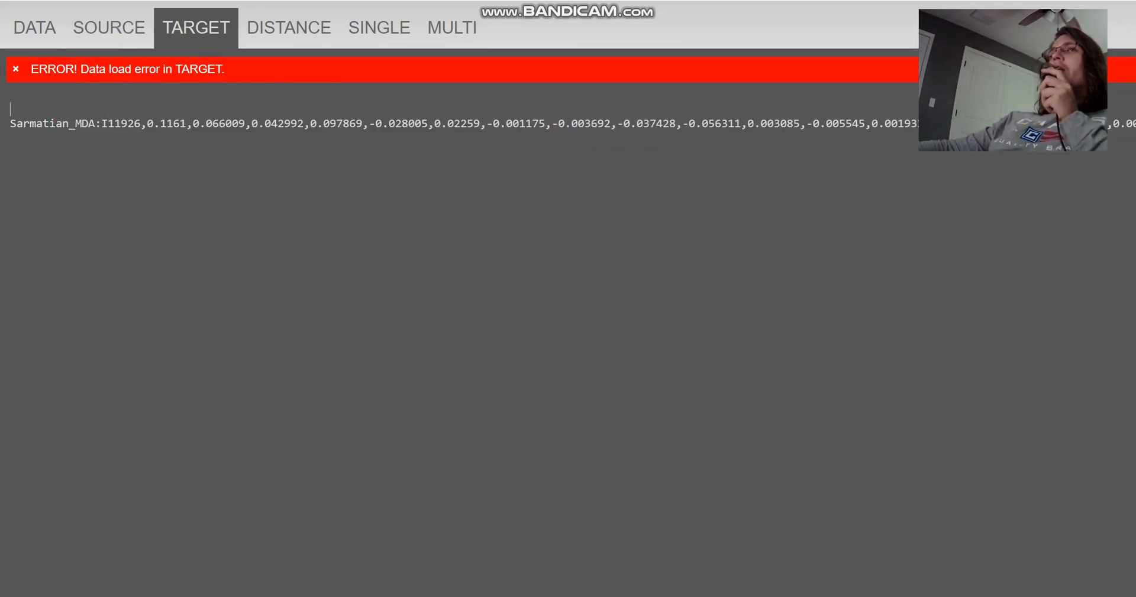
View distances to Sarmatian_MDA:I11926 (Komi closest at 0.0987), then go to the single model
left_click(288, 28)
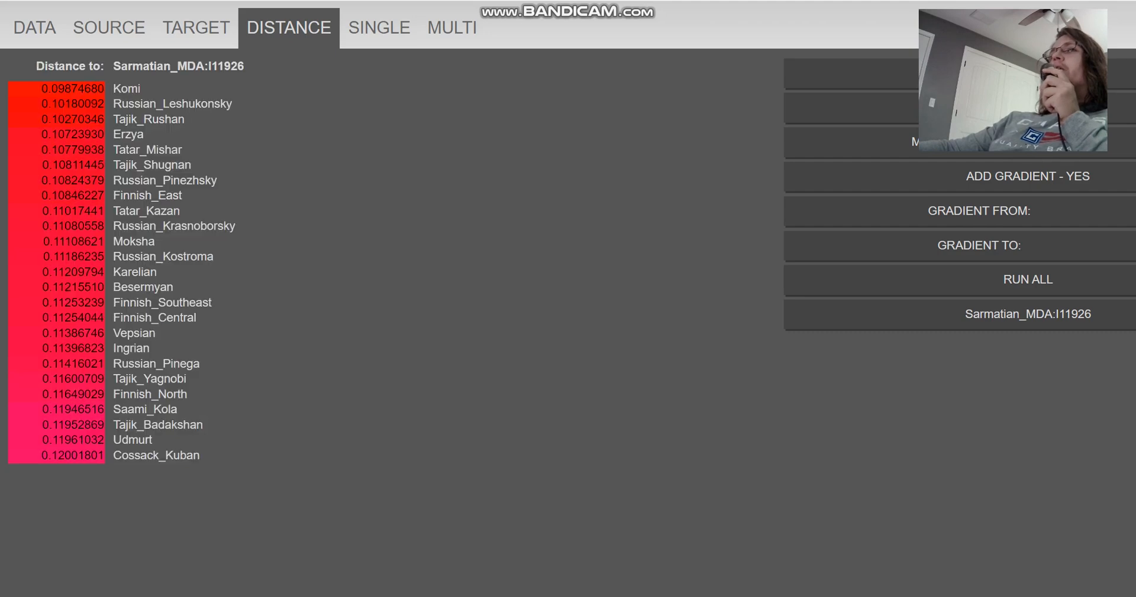
left_click(378, 28)
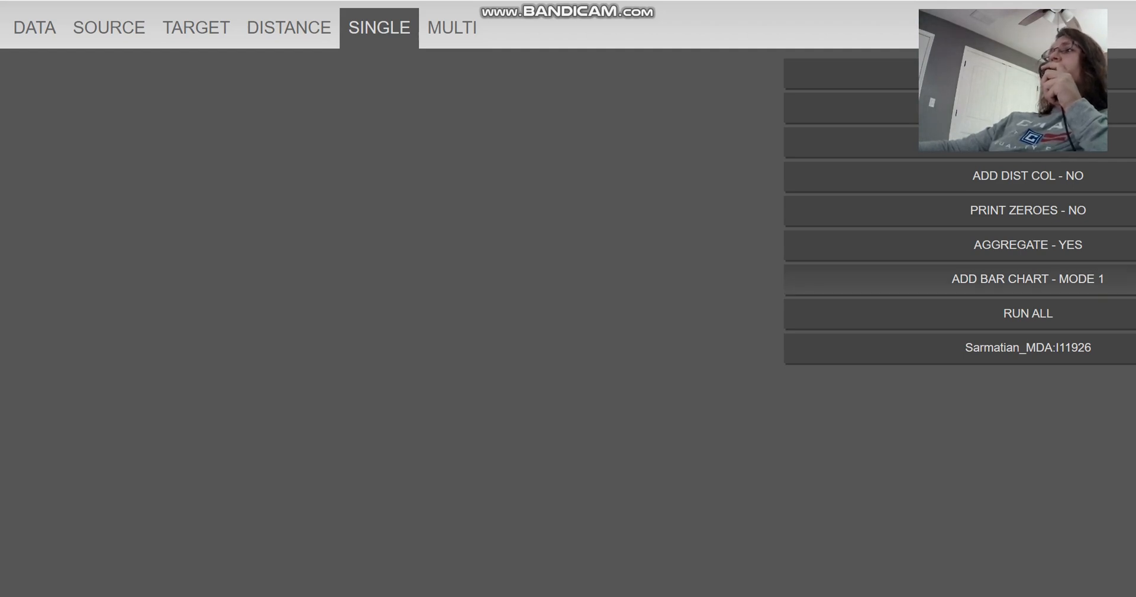
Run the single model: 79.6% RUS_Sintashta_MLBA, 13.2% TKM_Parkhai_EBA, 7.2% RUS_Krasnoyarsk_BA, distance 5.63%
left_click(1027, 312)
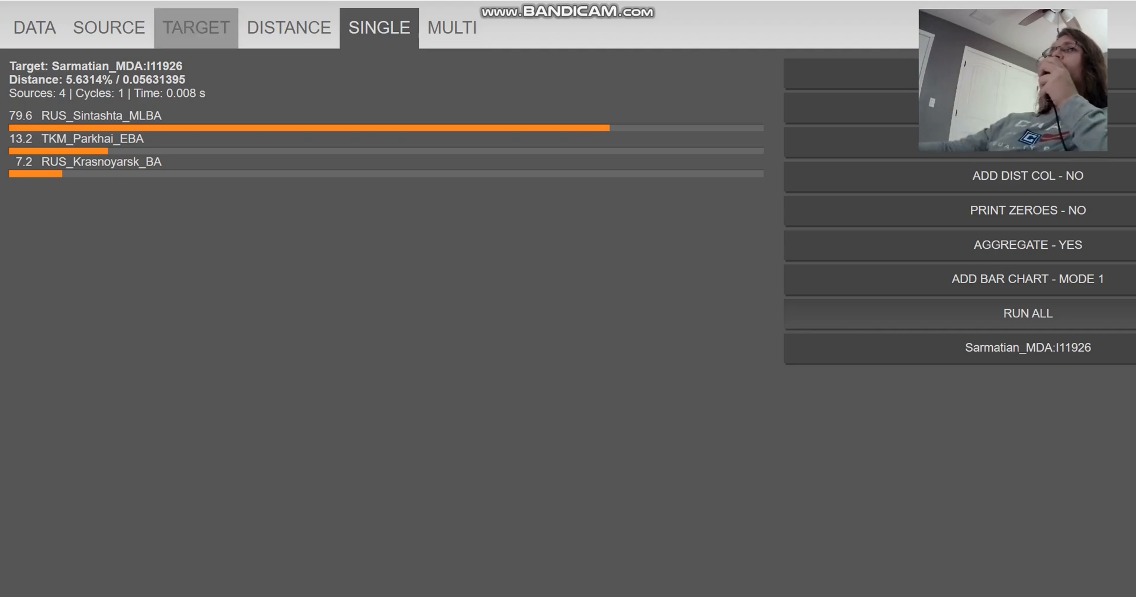
left_click(109, 28)
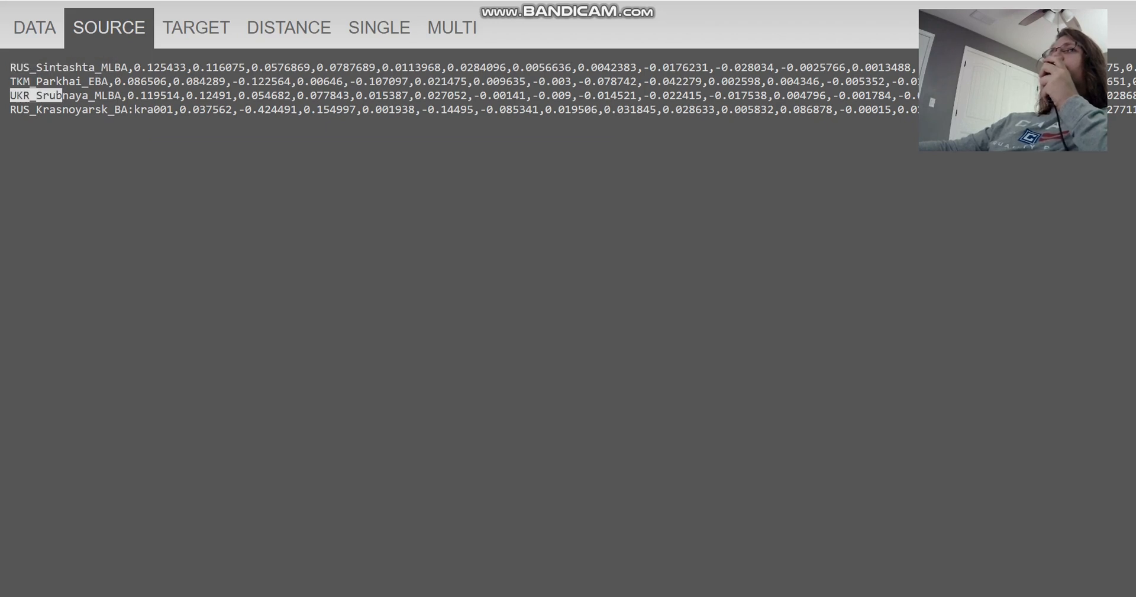
left_click(288, 26)
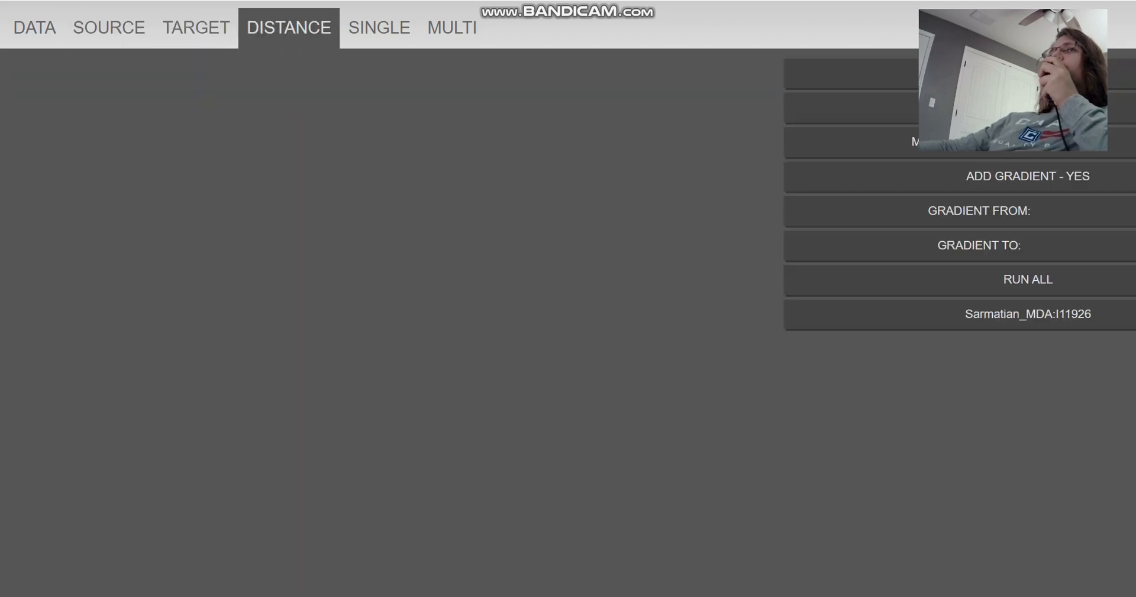
left_click(378, 28)
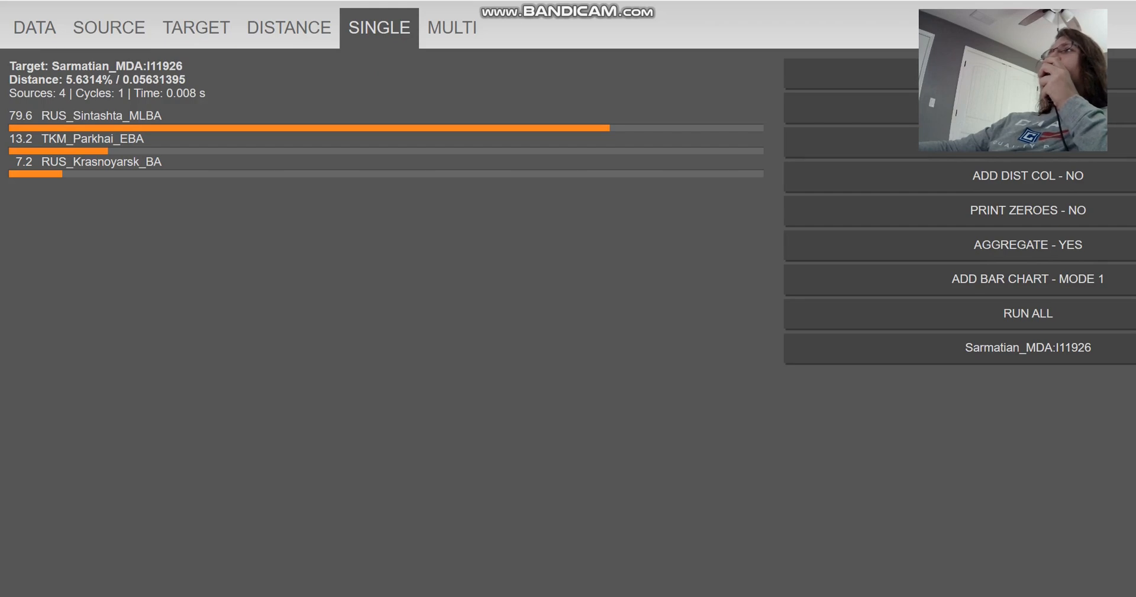